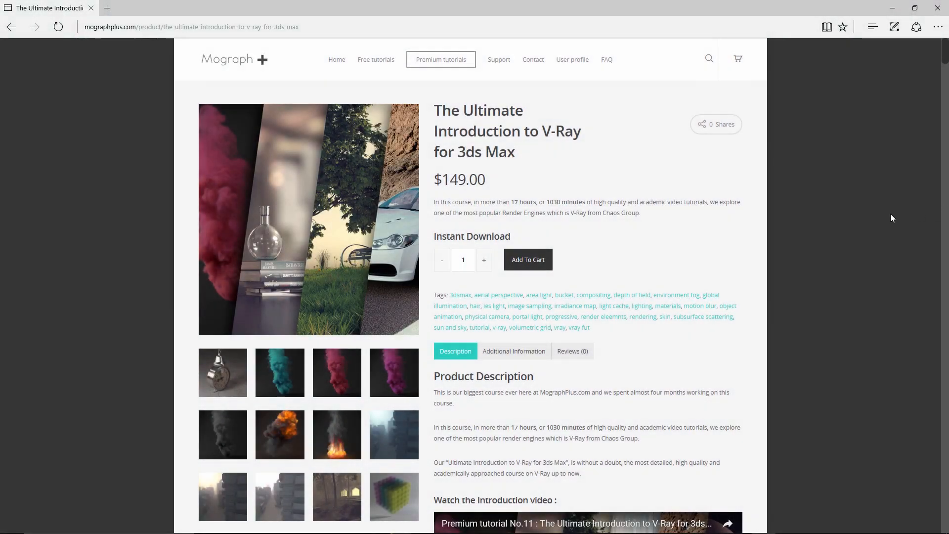
mouse_move(806, 250)
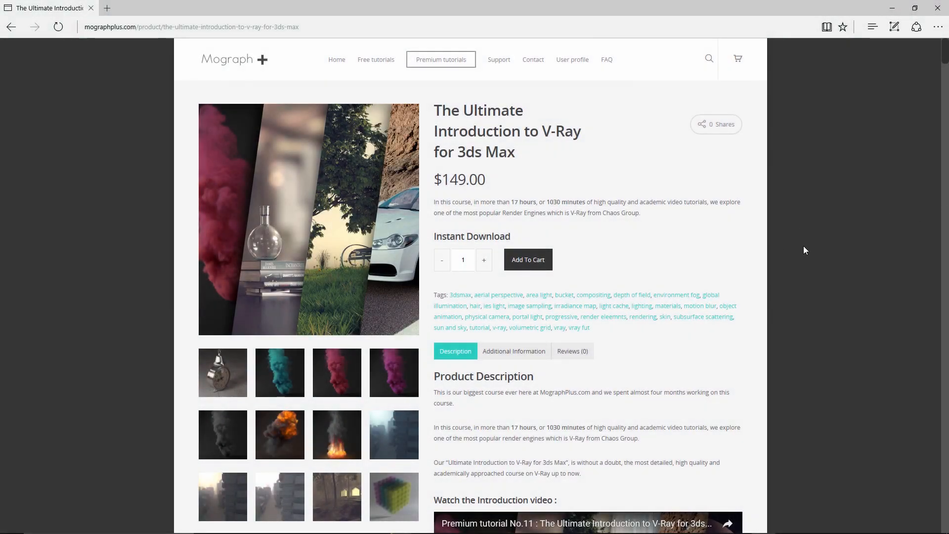
mouse_move(817, 241)
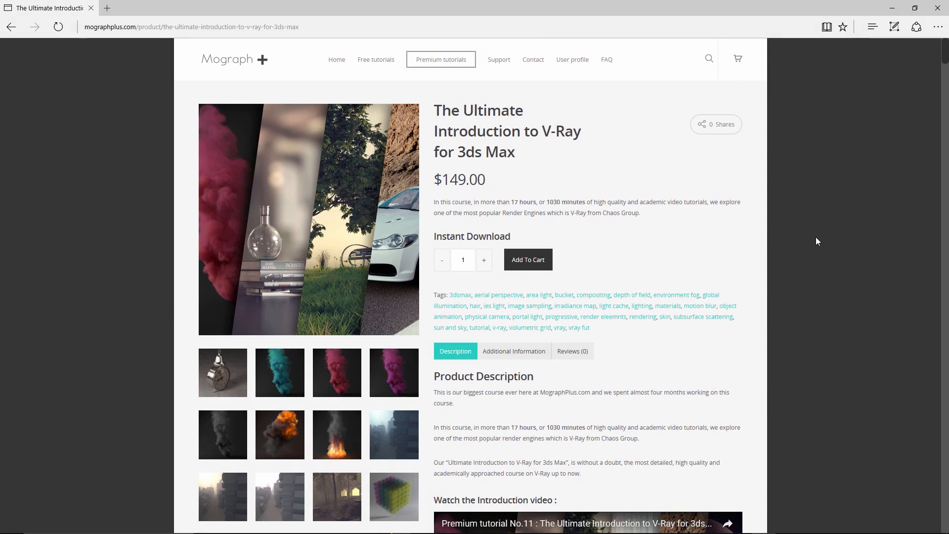
mouse_move(815, 242)
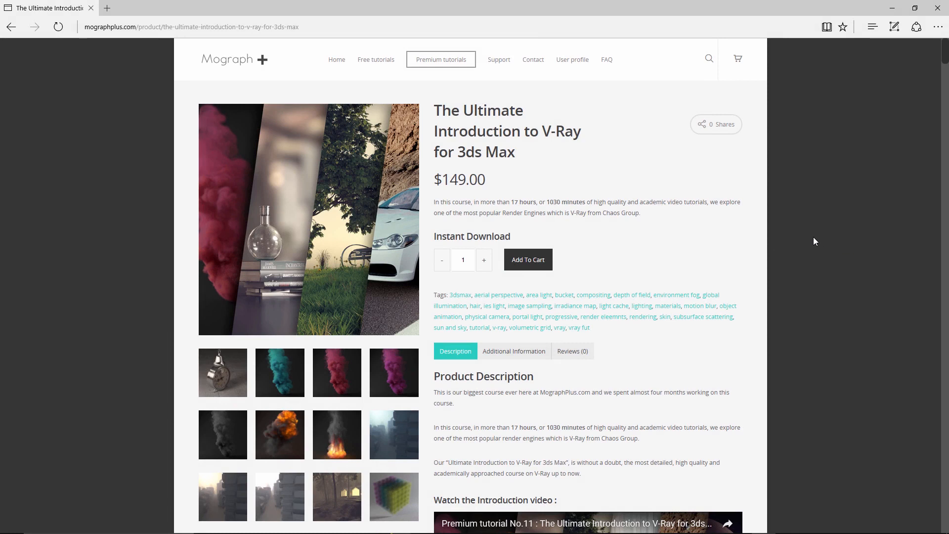
Step: Show the V-Ray renderer settings and expand the Frame buffer rollout
scroll("down", 3)
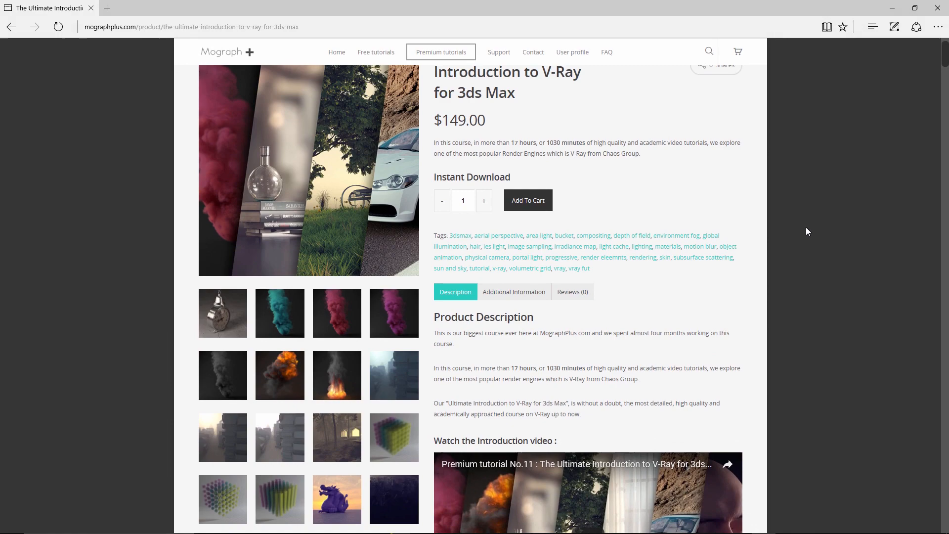
scroll("down", 3)
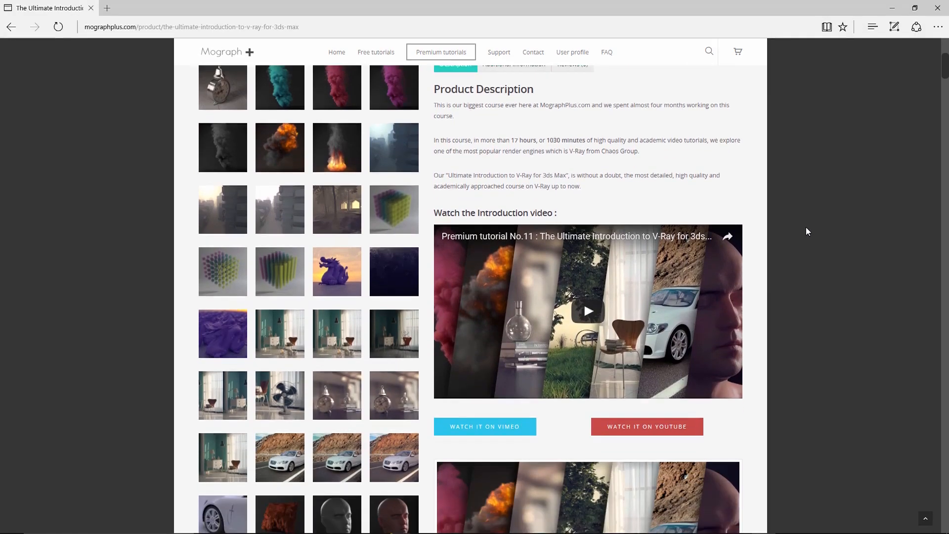
scroll("down", 3)
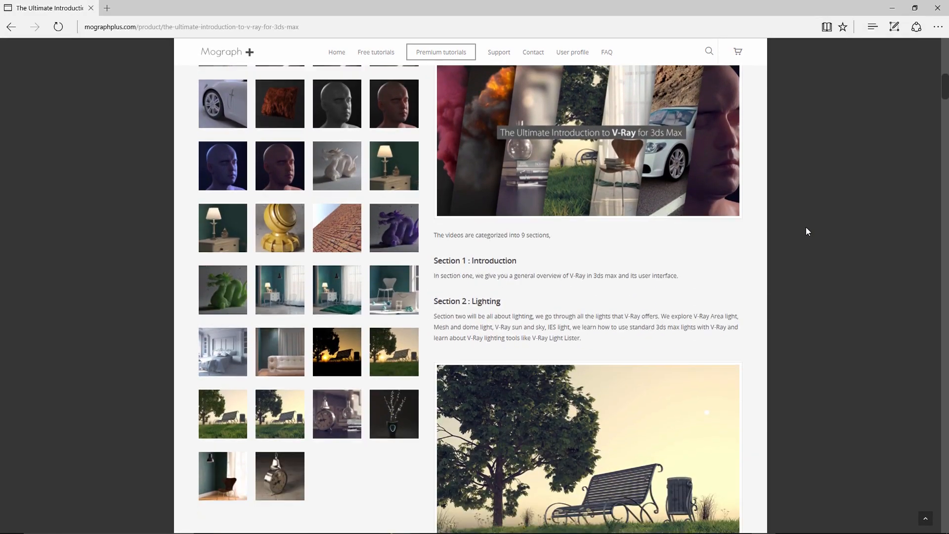
scroll("down", 3)
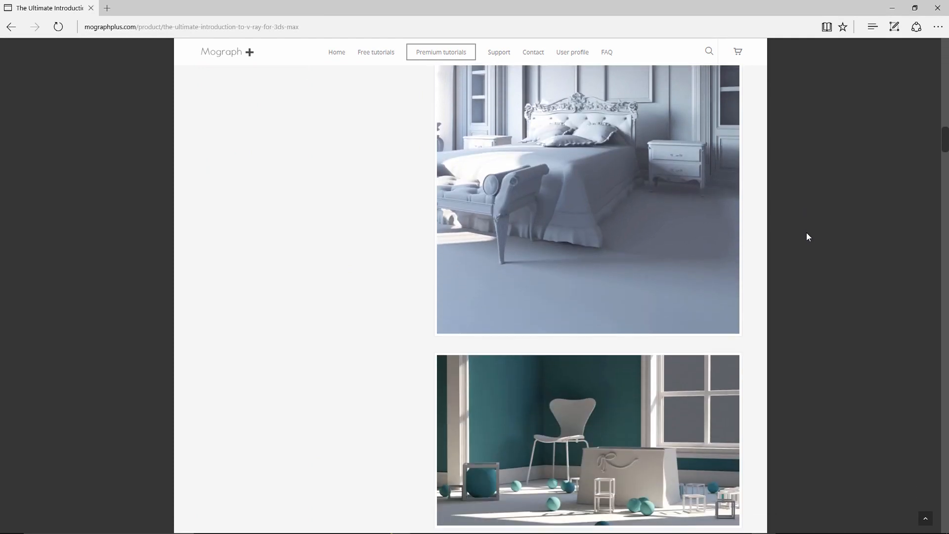
scroll("down", 3)
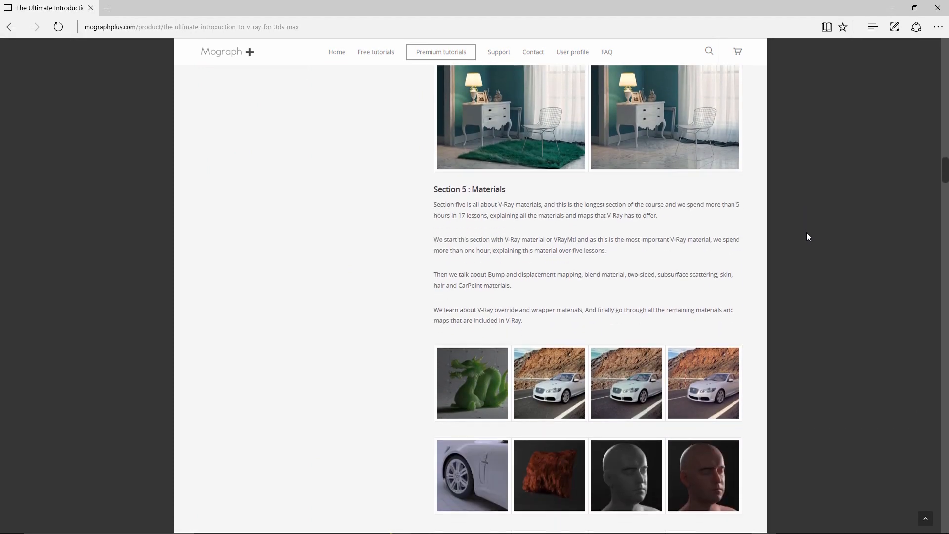
scroll("down", 3)
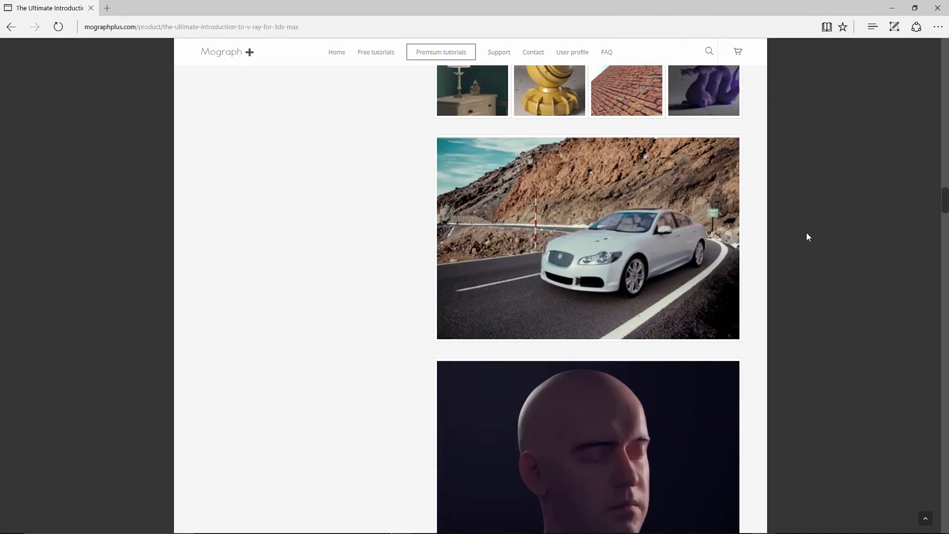
scroll("down", 3)
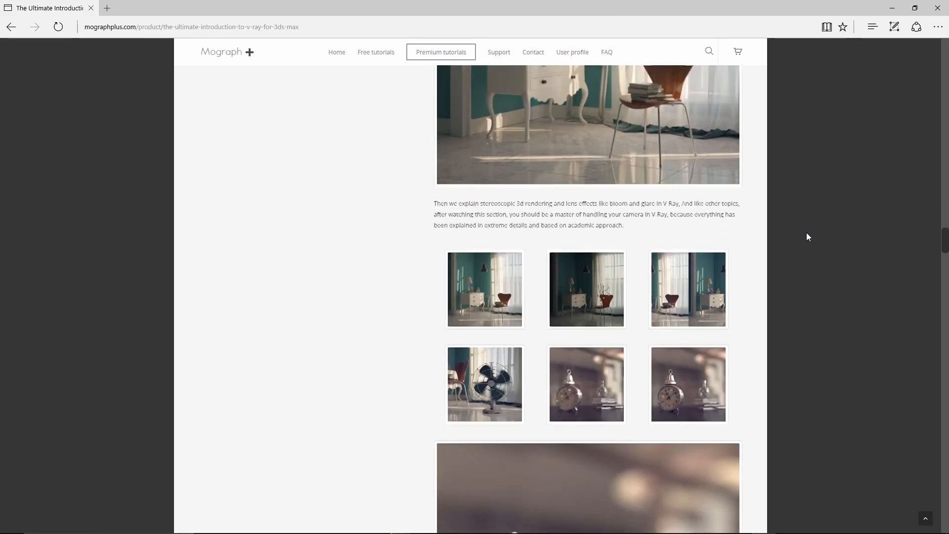
scroll("down", 3)
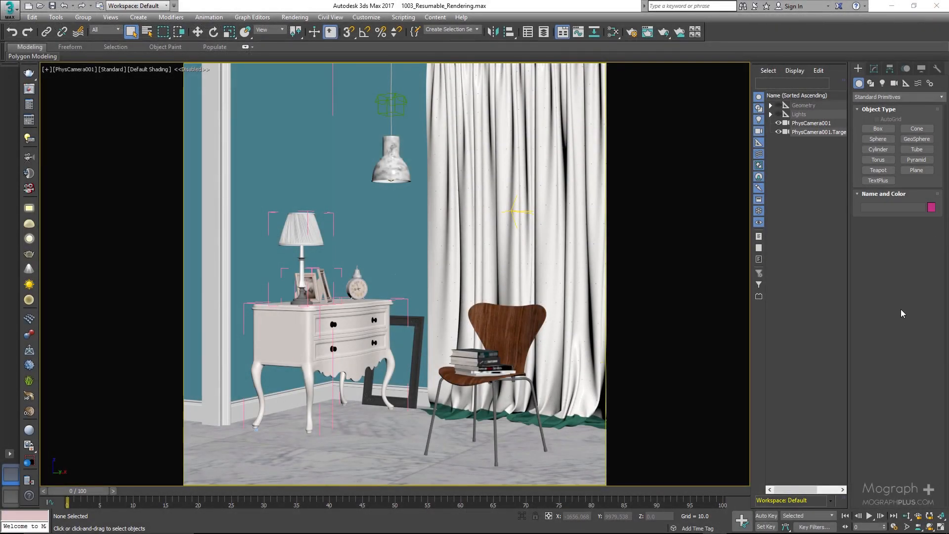
mouse_move(897, 325)
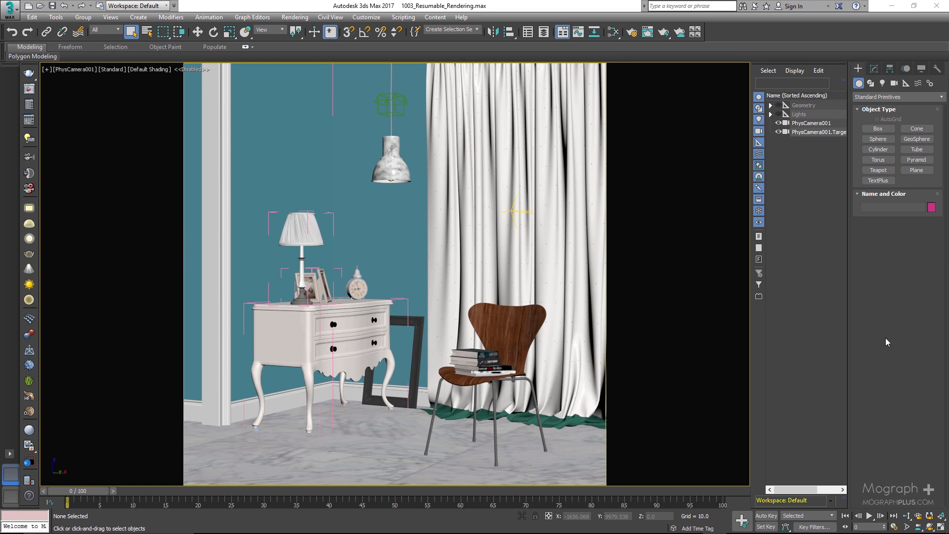
mouse_move(694, 355)
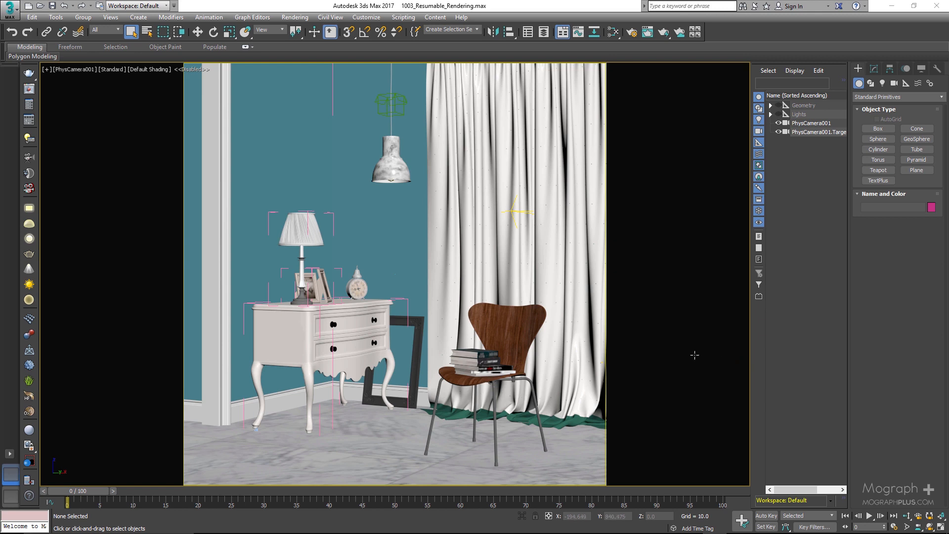
mouse_move(377, 204)
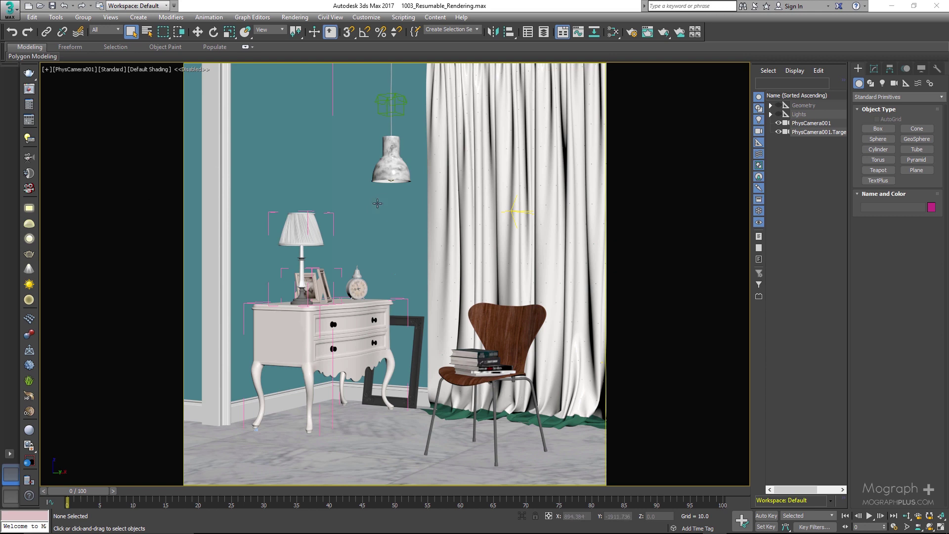
mouse_move(513, 249)
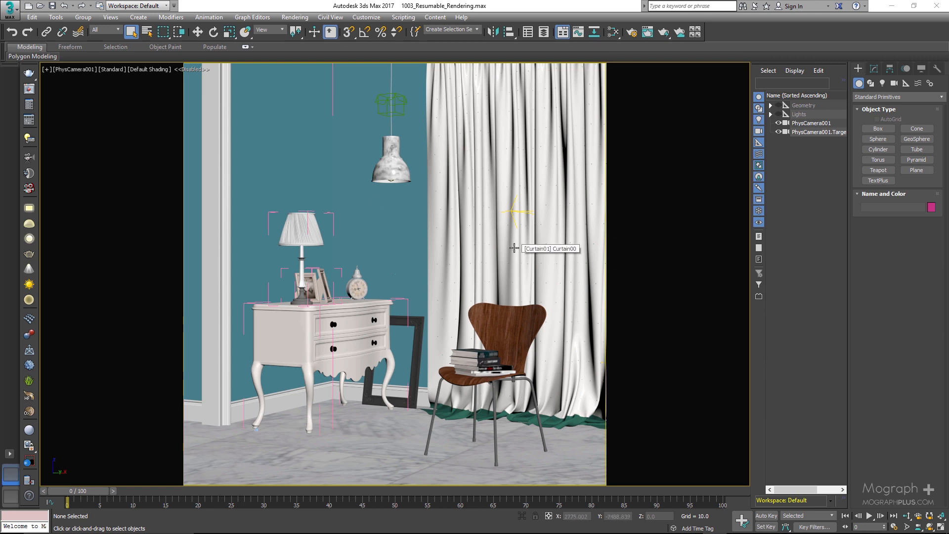
mouse_move(504, 112)
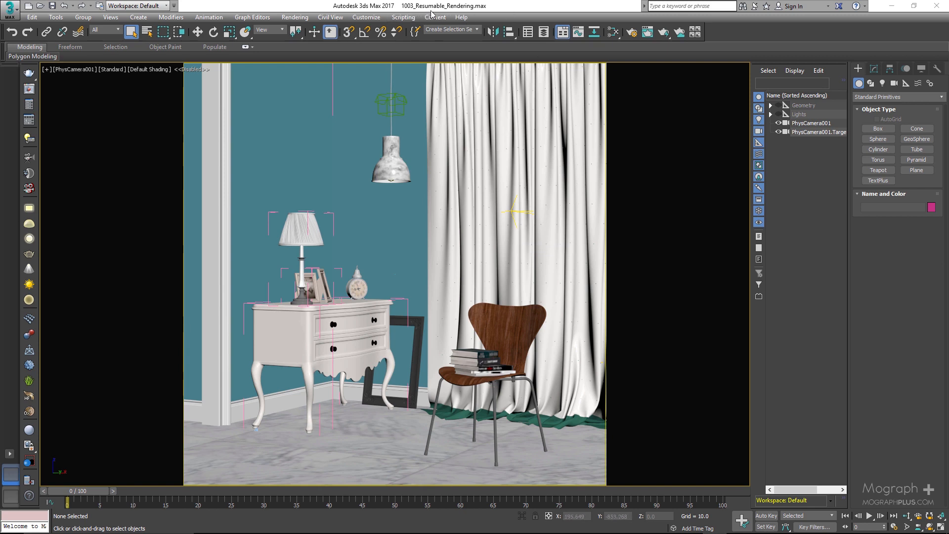
mouse_move(471, 257)
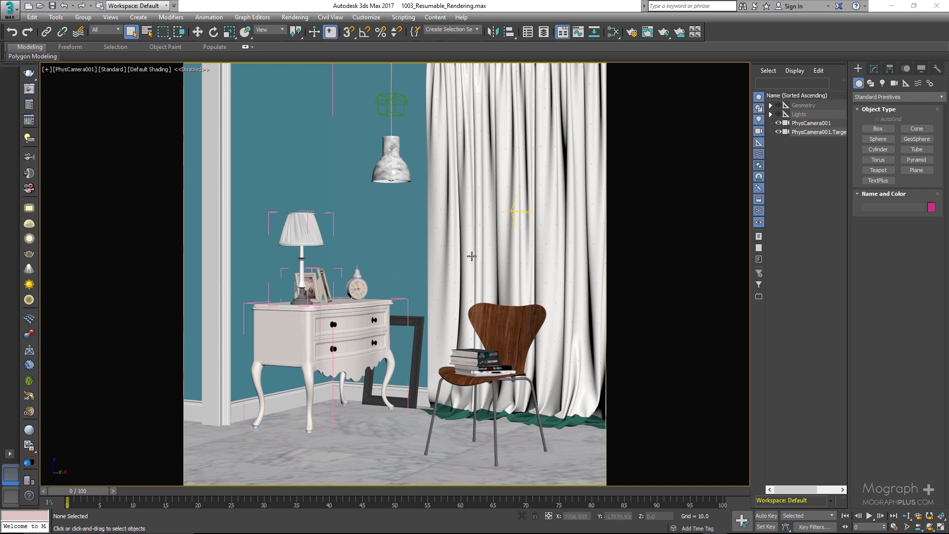
mouse_move(471, 257)
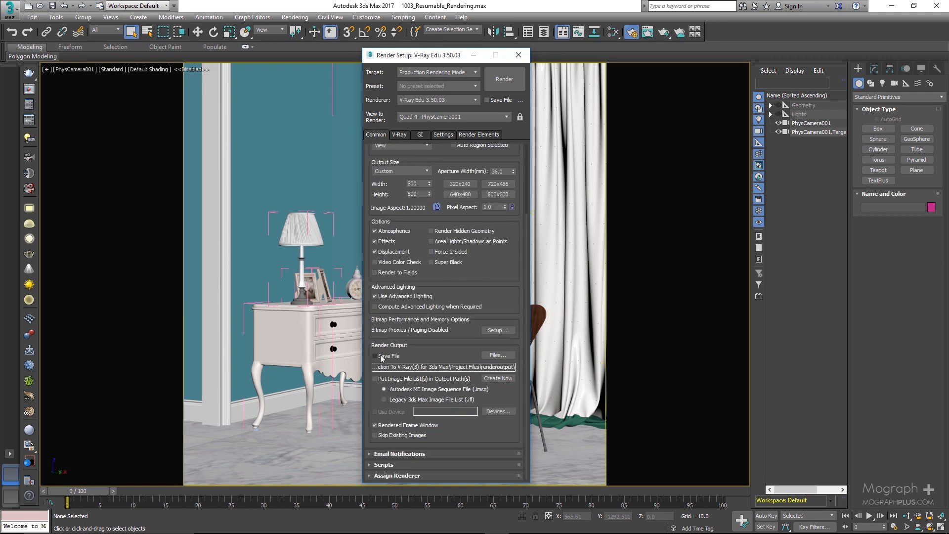
left_click(399, 134)
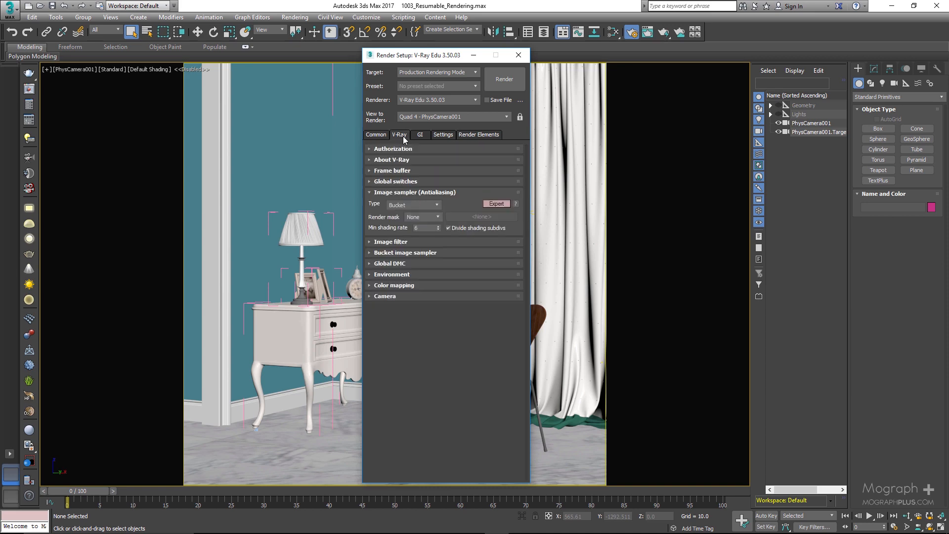
left_click(392, 170)
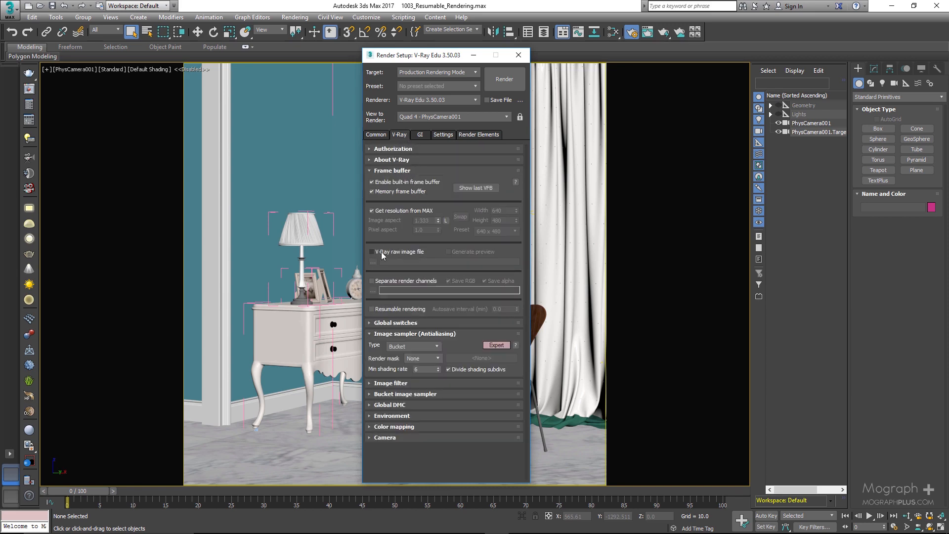
mouse_move(390, 281)
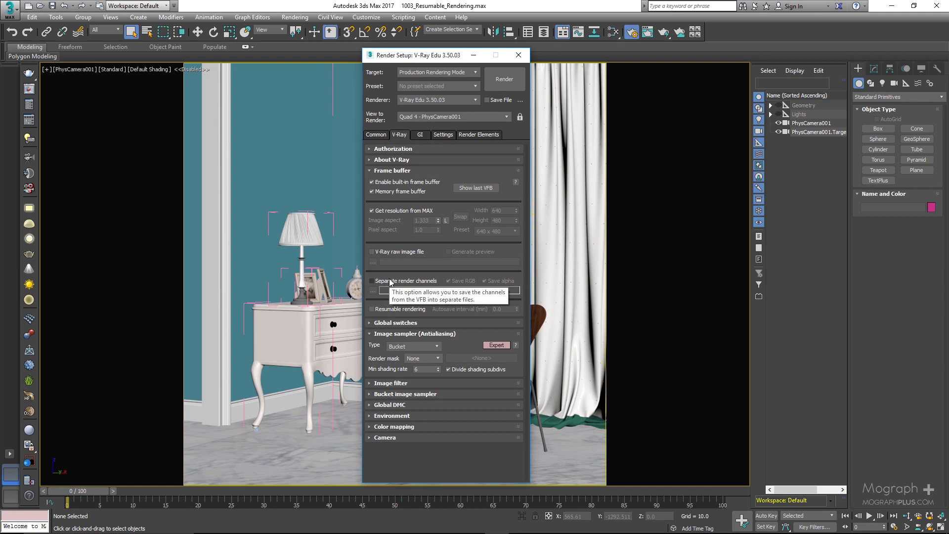
mouse_move(409, 273)
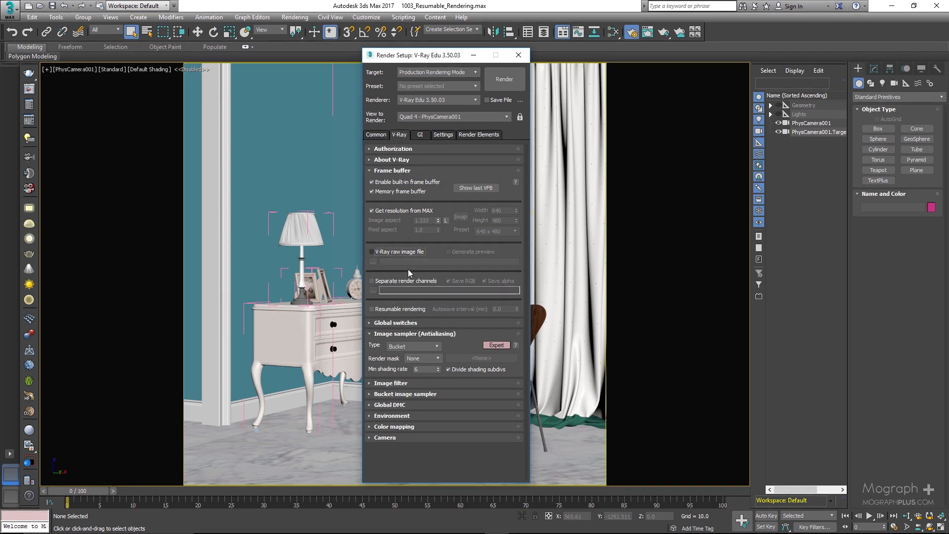
mouse_move(408, 255)
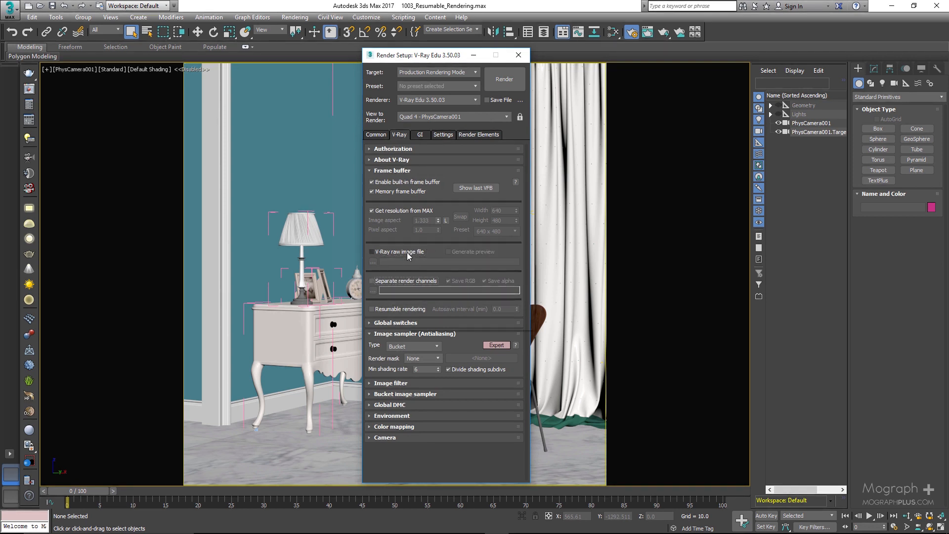
Step: Enable V-Ray raw image file output and start browsing for its save location
left_click(371, 252)
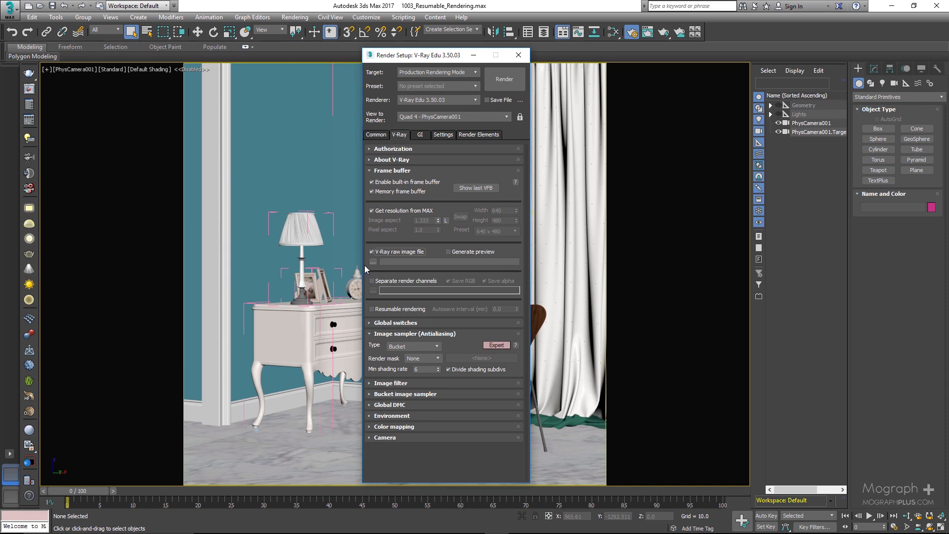
left_click(371, 262)
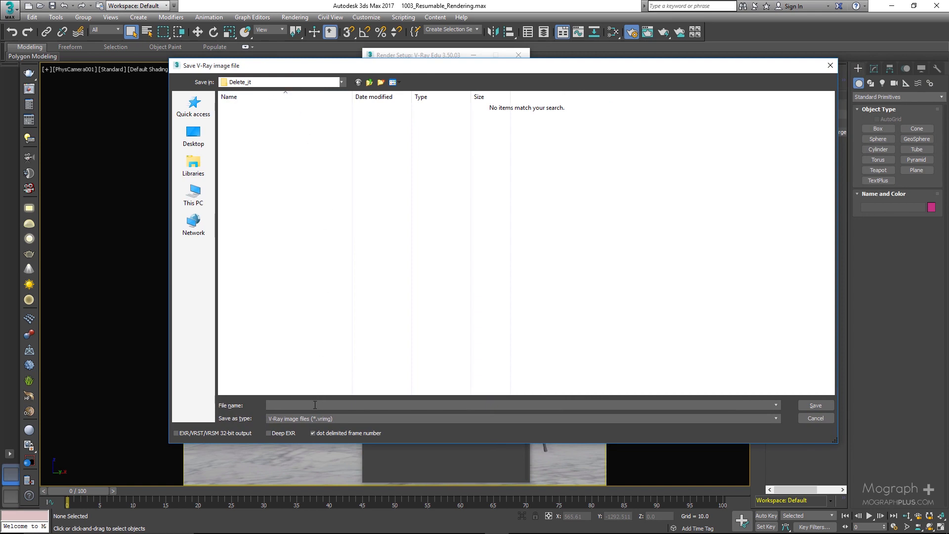
Step: Save the raw image as Resumable_test in OpenEXR (*.exr) format in the Delete_it folder
type("Resumable")
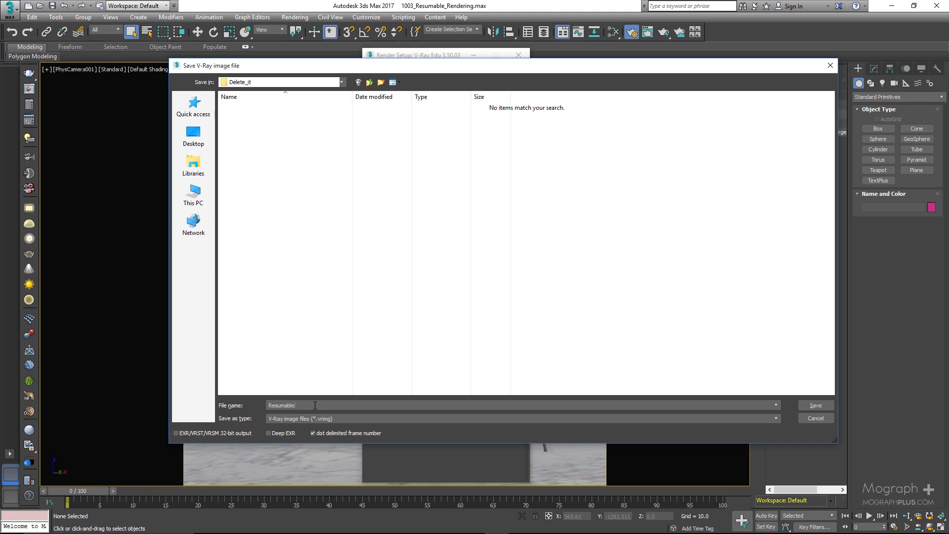
type("_test")
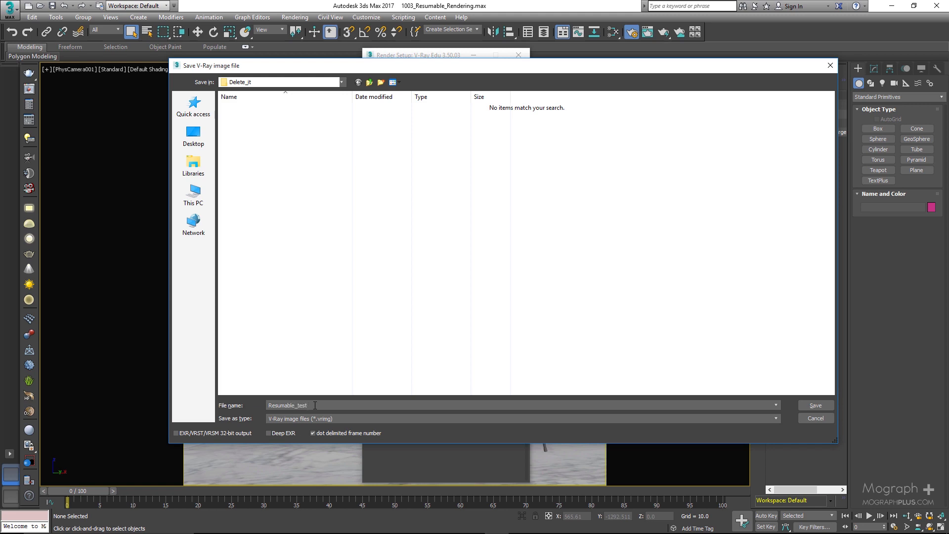
left_click(775, 417)
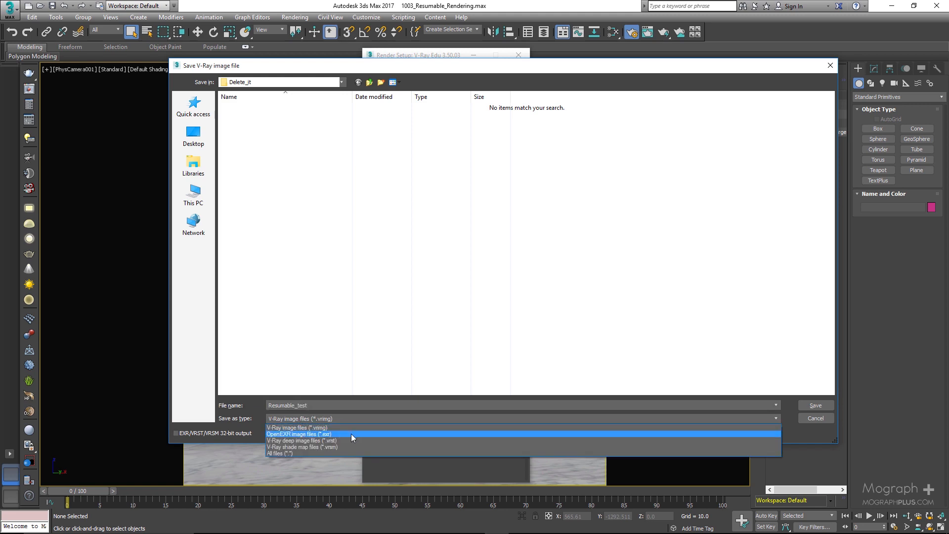
left_click(298, 434)
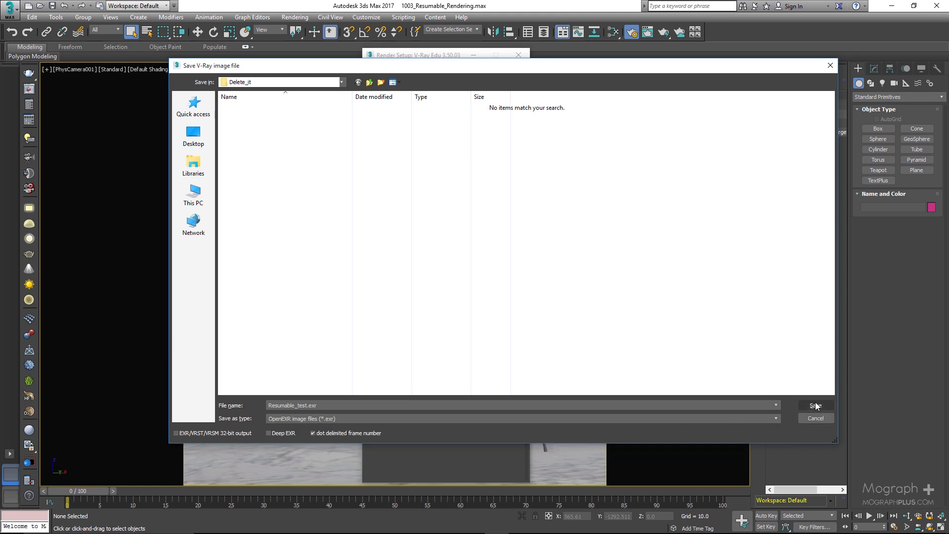
left_click(816, 406)
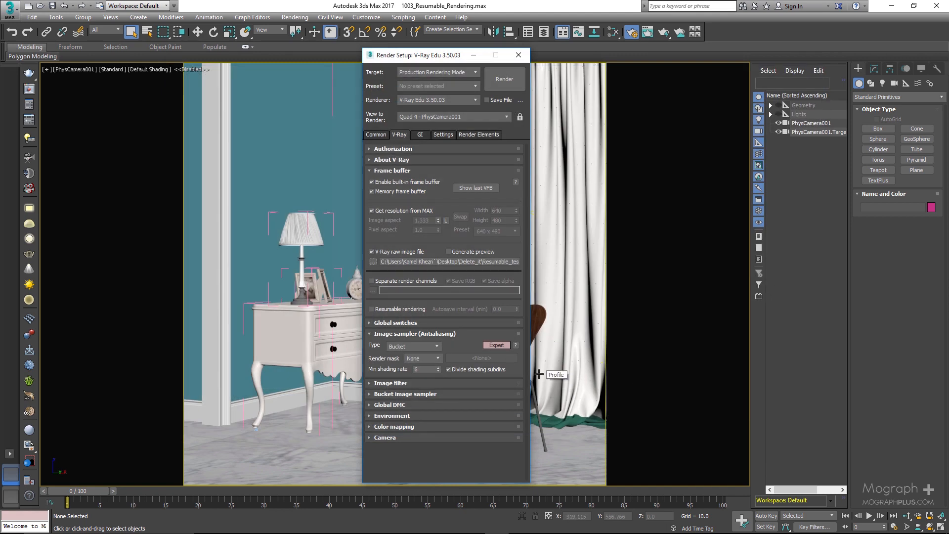
mouse_move(420, 281)
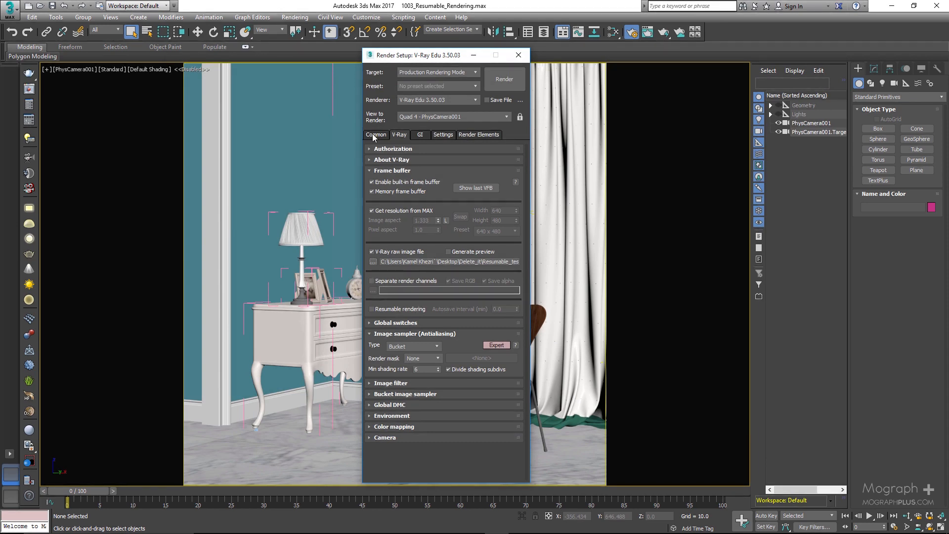
Step: Cancel the separate render channels file dialog and leave Separate render channels off
left_click(372, 281)
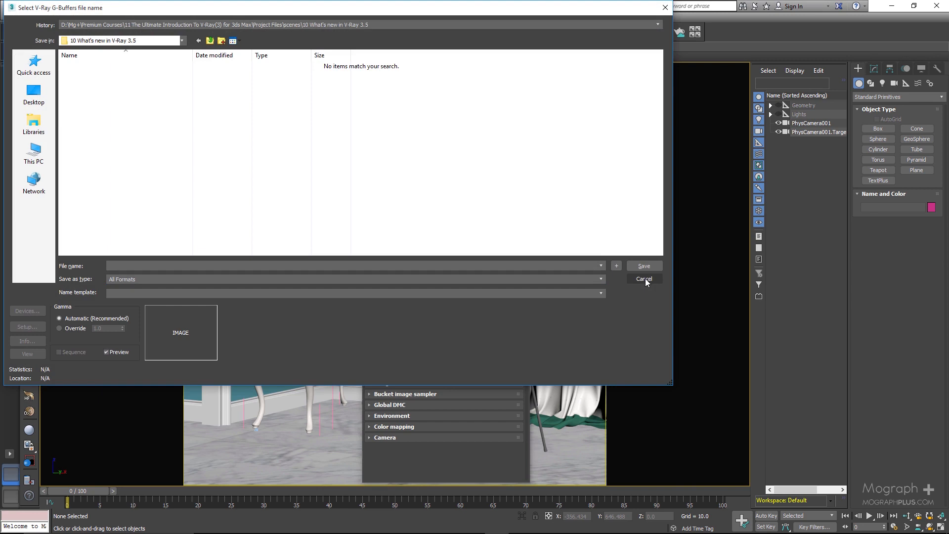
left_click(644, 279)
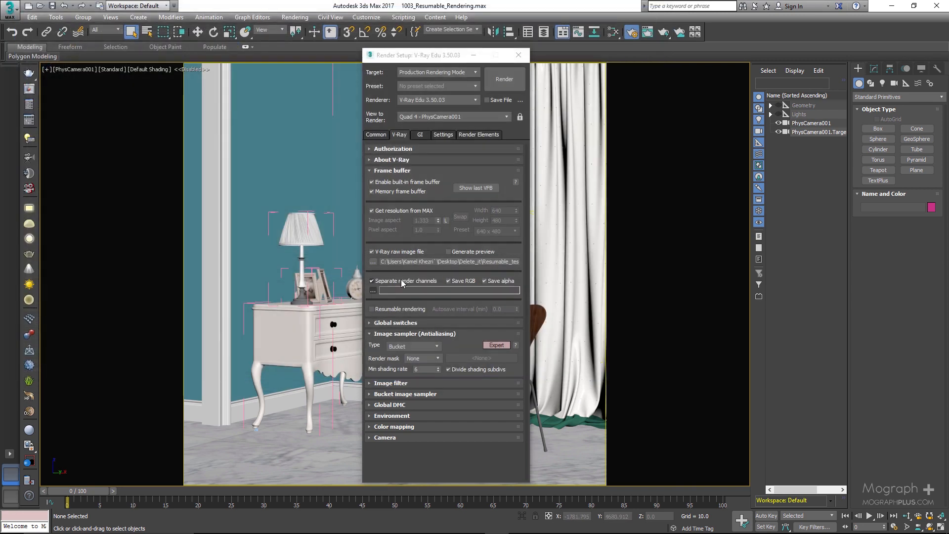
left_click(372, 281)
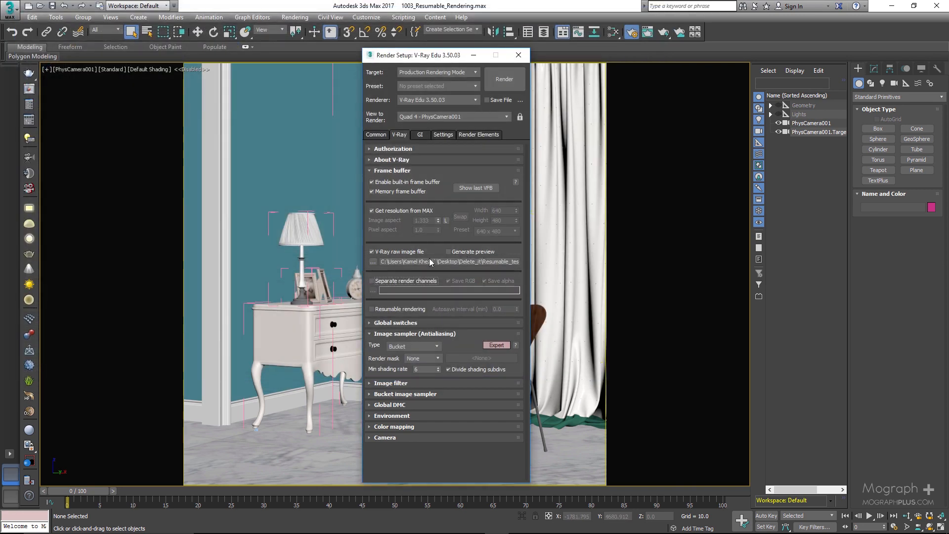
mouse_move(420, 257)
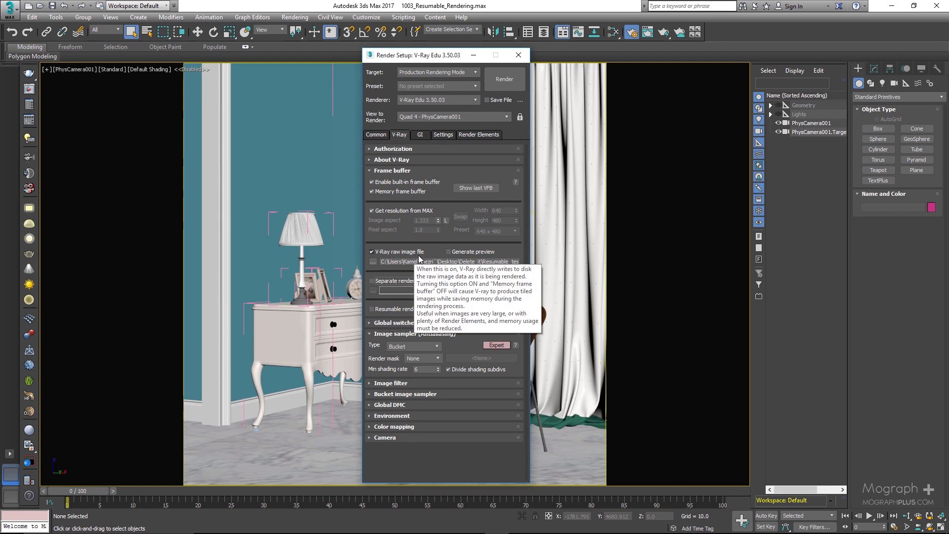
mouse_move(425, 346)
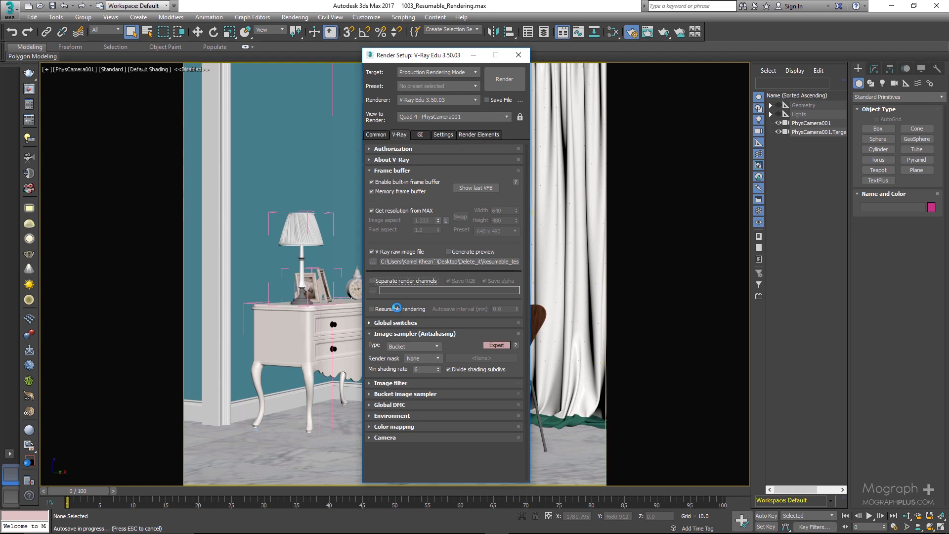
Step: Enable Resumable rendering, keeping the Bucket sampler and Brute force primary GI engine
left_click(372, 309)
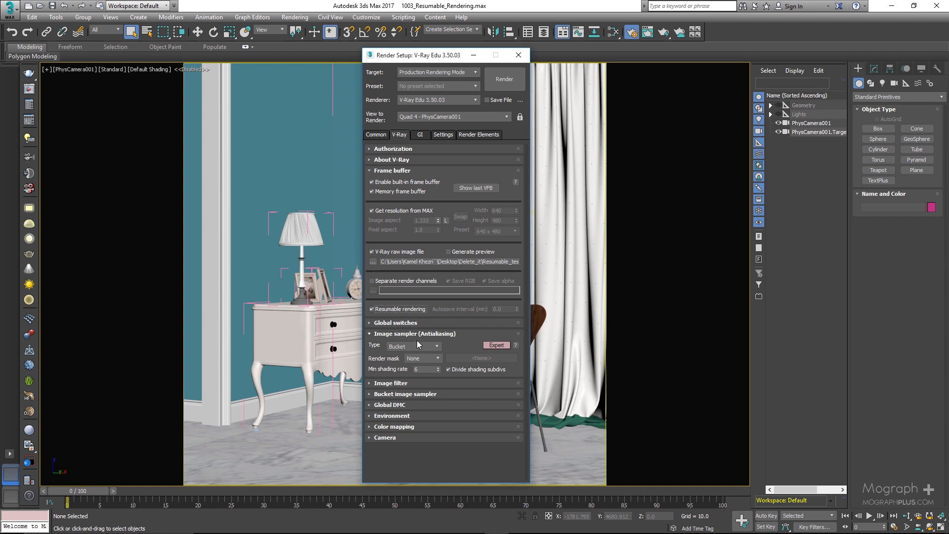
left_click(413, 346)
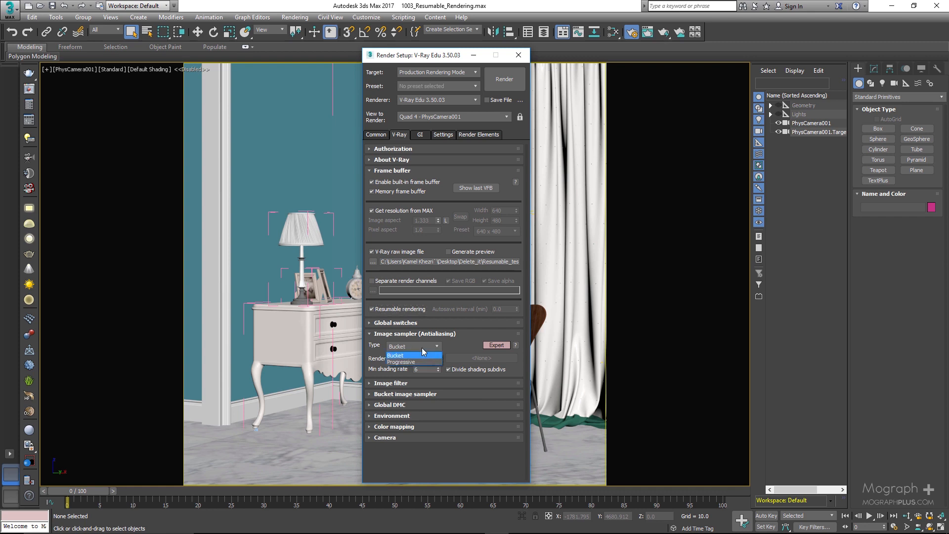
left_click(395, 355)
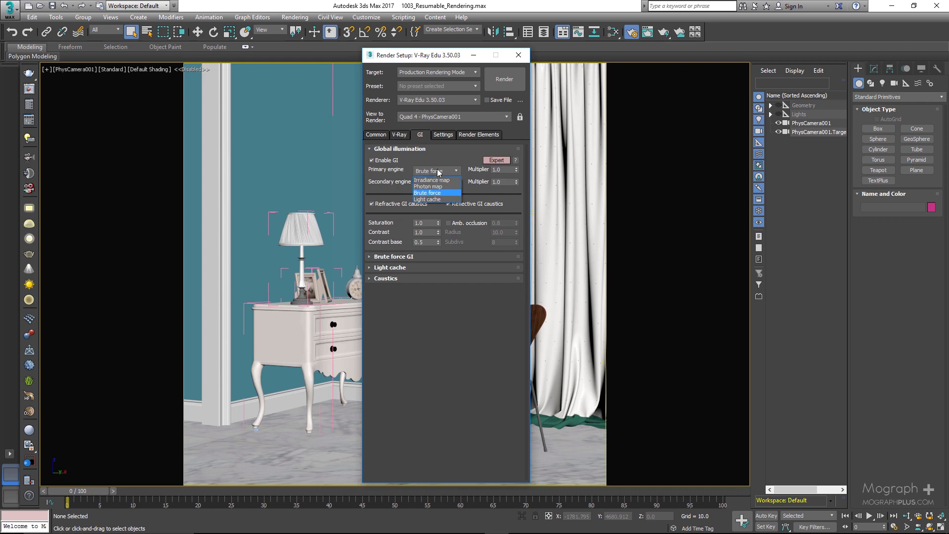
left_click(428, 192)
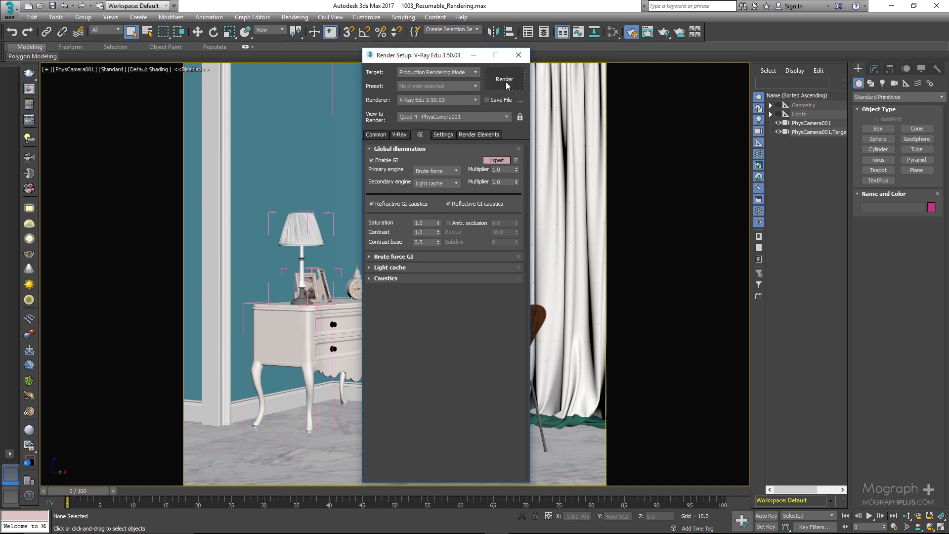
Step: Start the production render of the room scene in the V-Ray frame buffer
left_click(504, 79)
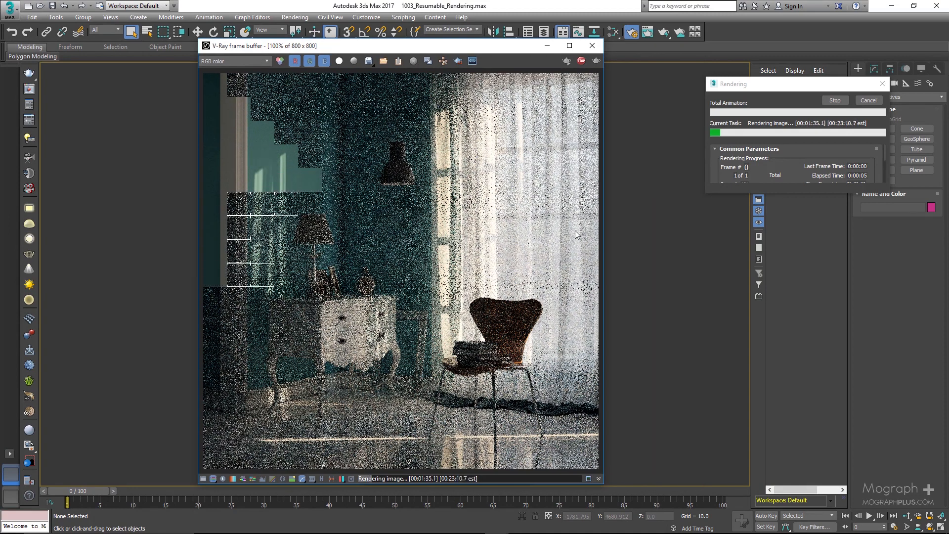
mouse_move(716, 292)
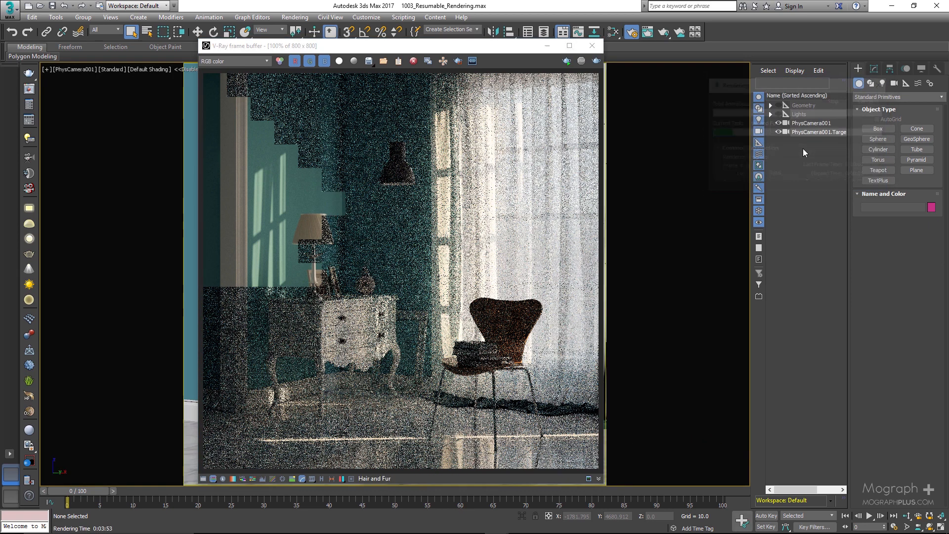
mouse_move(706, 215)
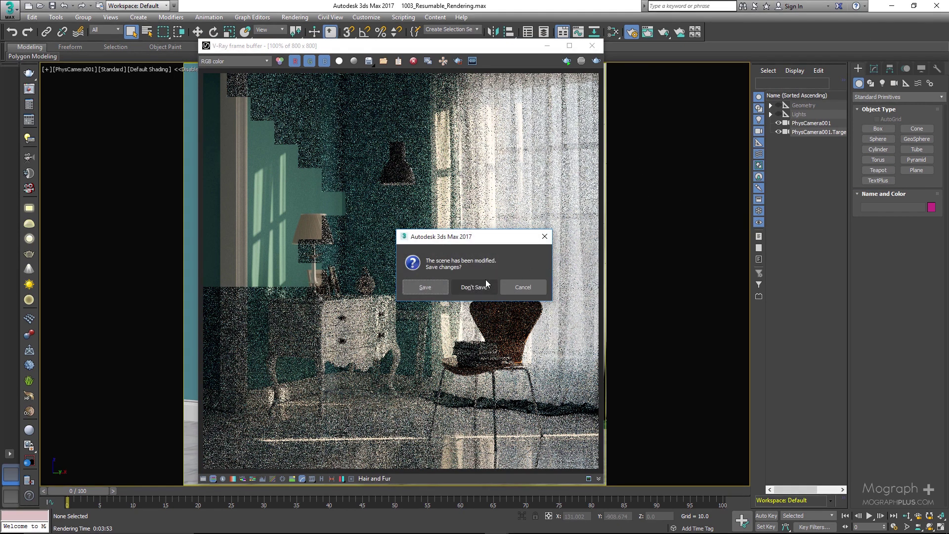
Step: Quit 3ds Max without saving the modified scene
left_click(474, 287)
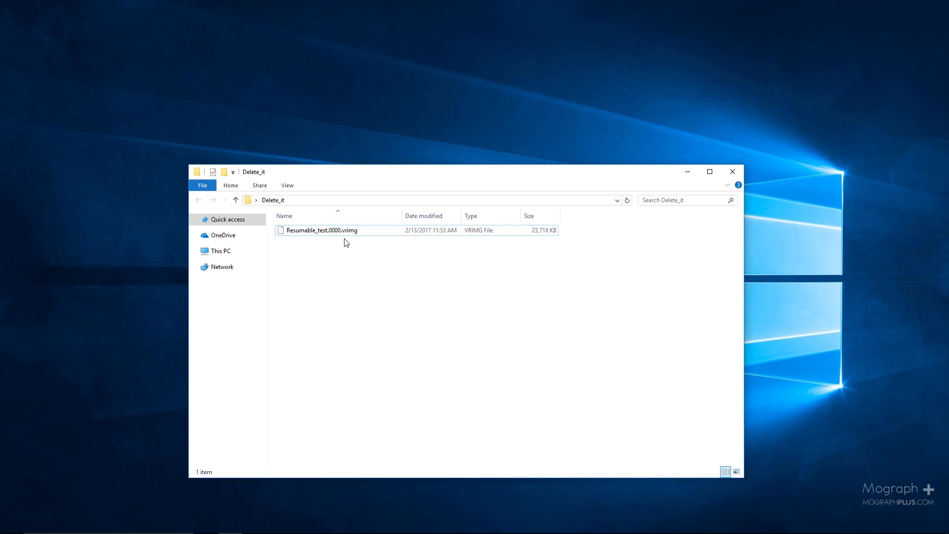
mouse_move(341, 255)
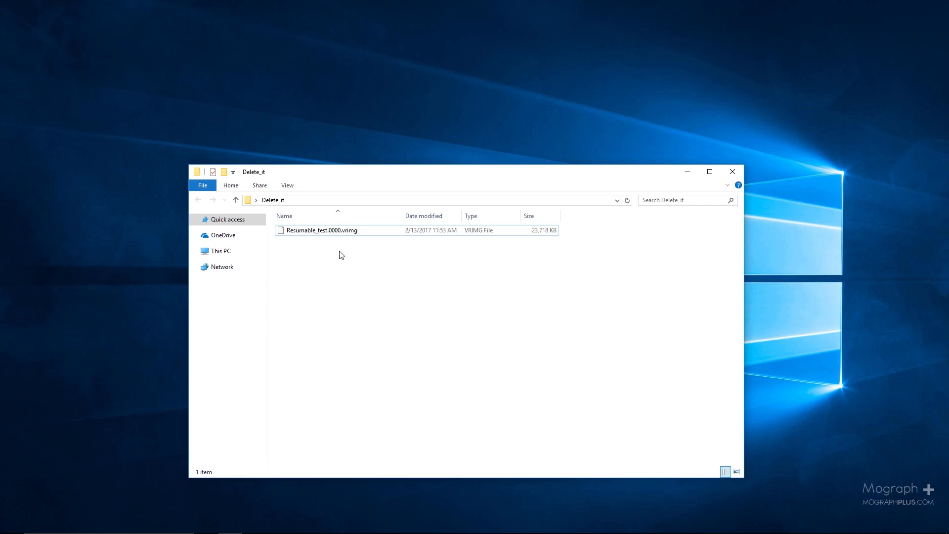
Step: Select Resumable_test.0000.vrimg in the Delete_it folder to check its ~23 MB size
left_click(322, 229)
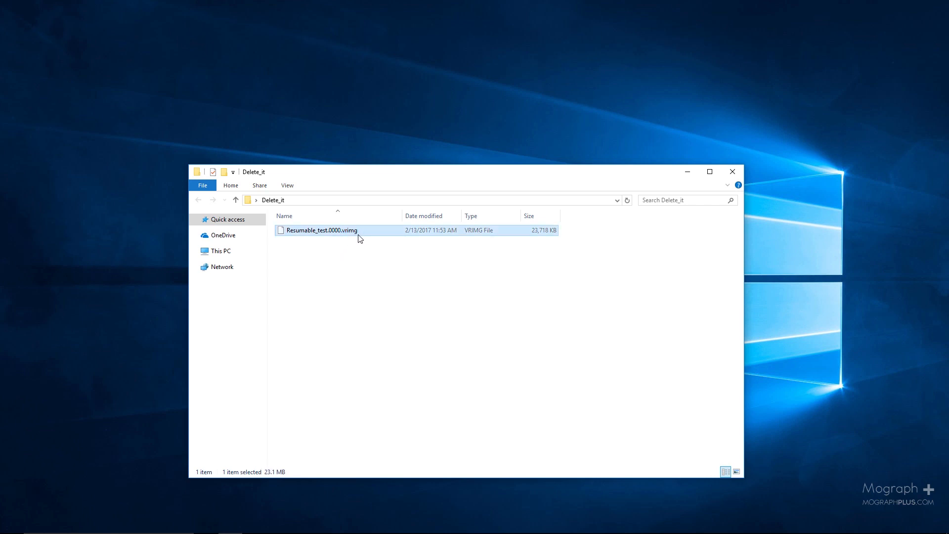
mouse_move(317, 245)
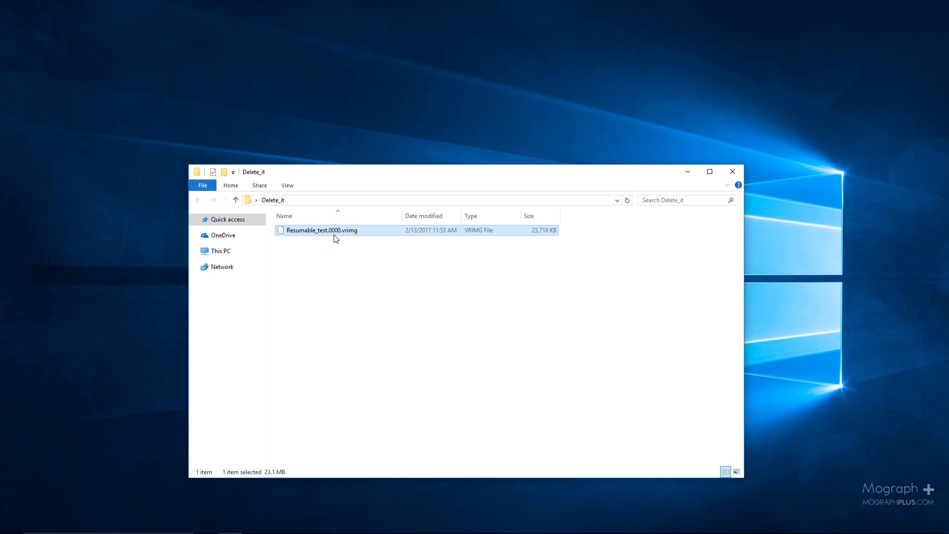
mouse_move(340, 247)
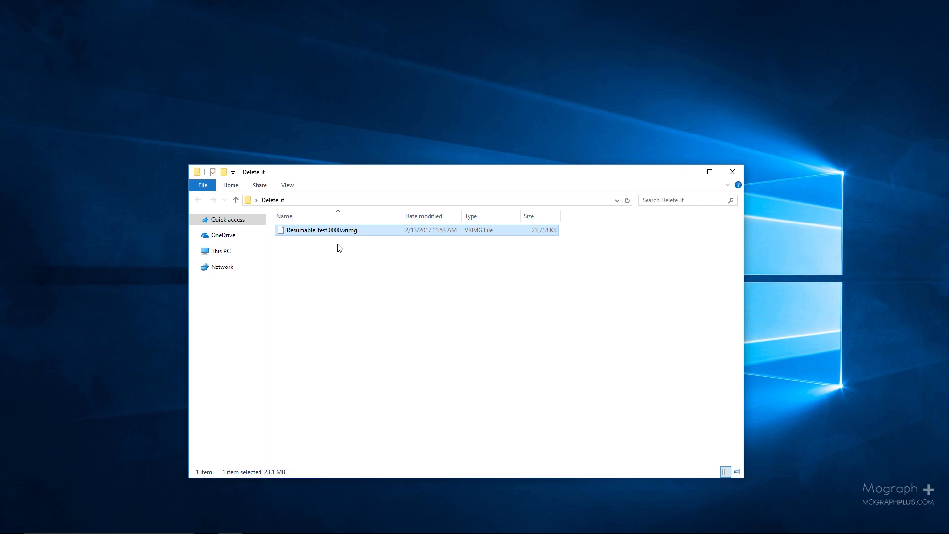
mouse_move(413, 241)
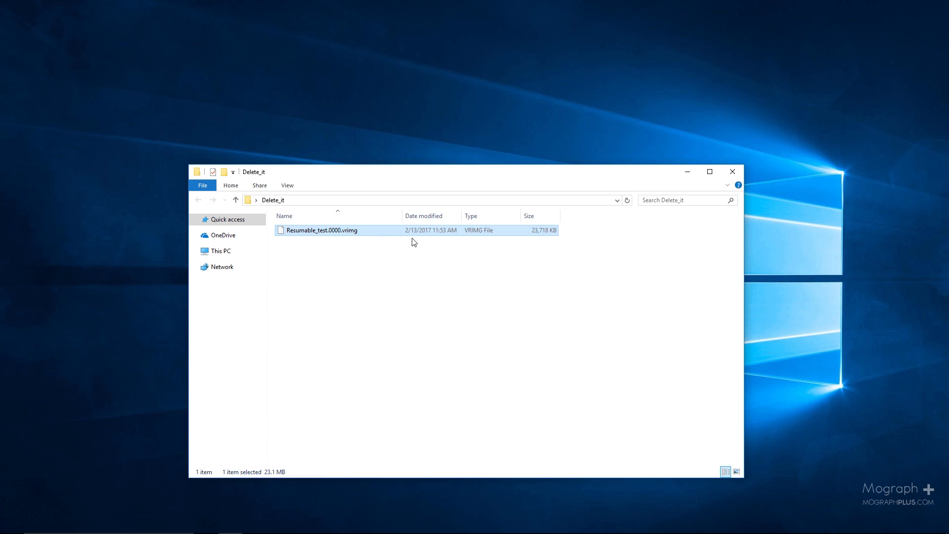
mouse_move(679, 237)
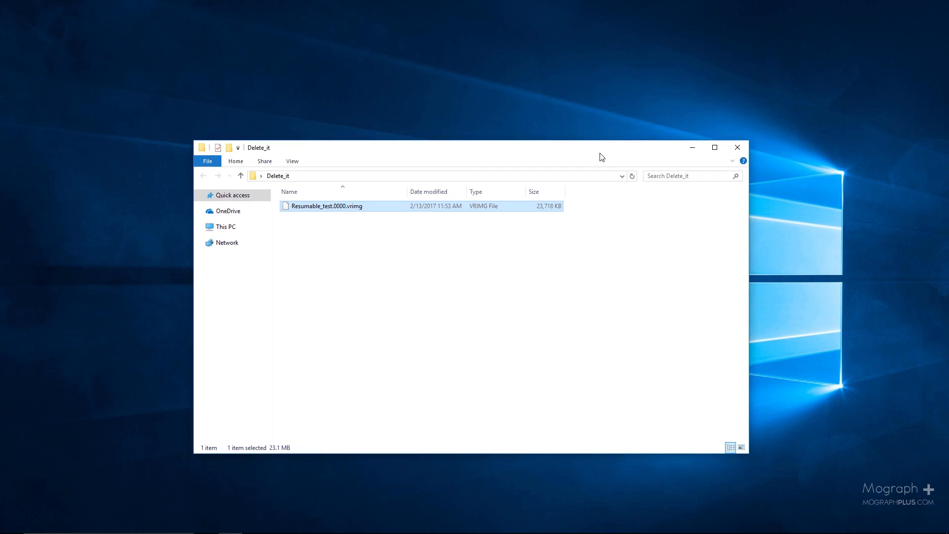
mouse_move(659, 147)
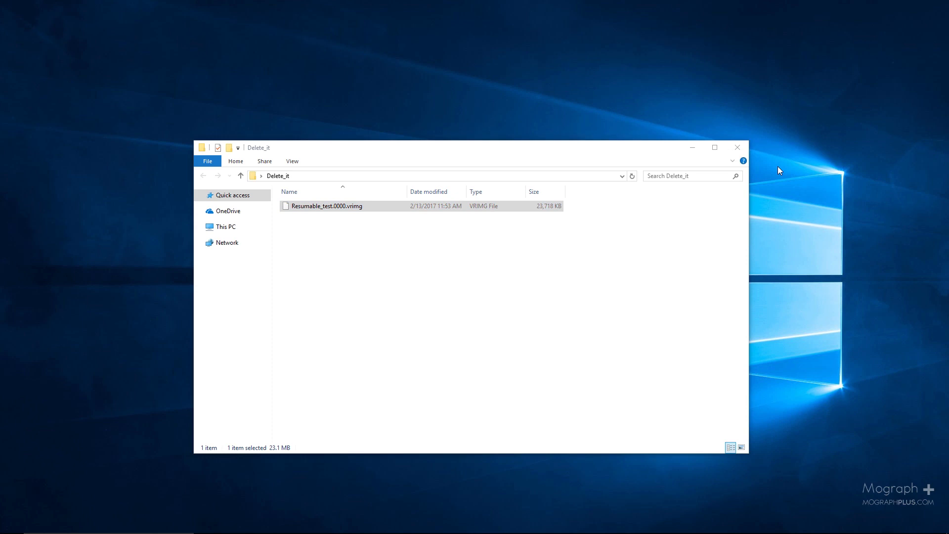
mouse_move(781, 196)
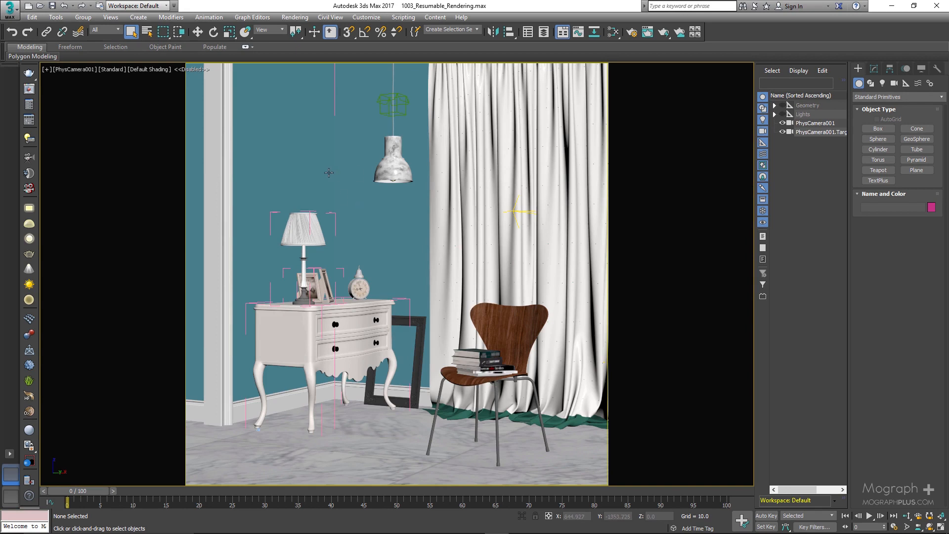
mouse_move(815, 289)
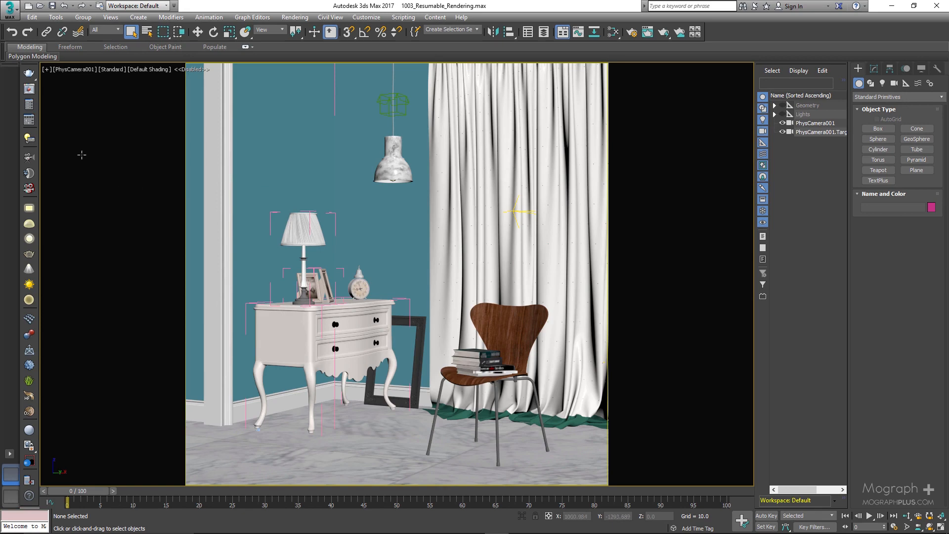
Step: In Render Setup's V-Ray settings keep the Bucket sampler and resume the interrupted render
left_click(631, 32)
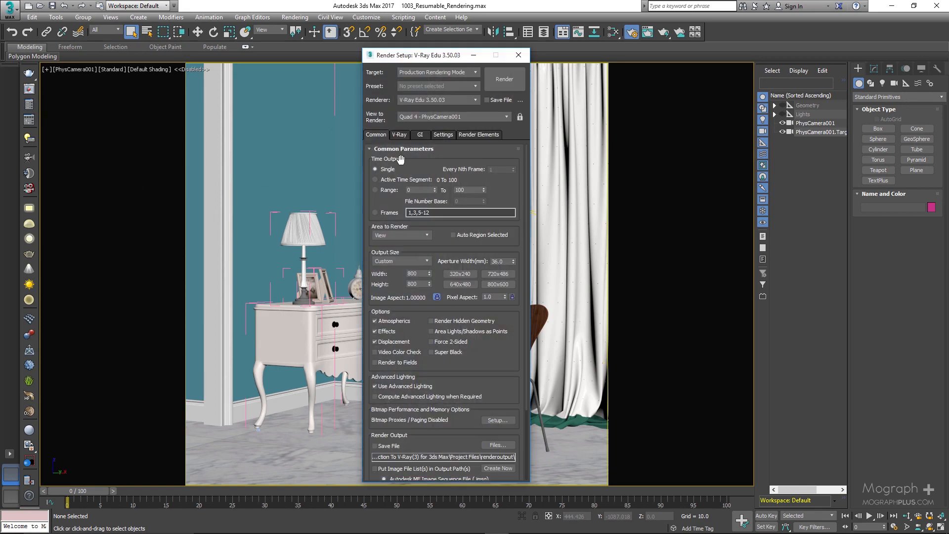
left_click(399, 134)
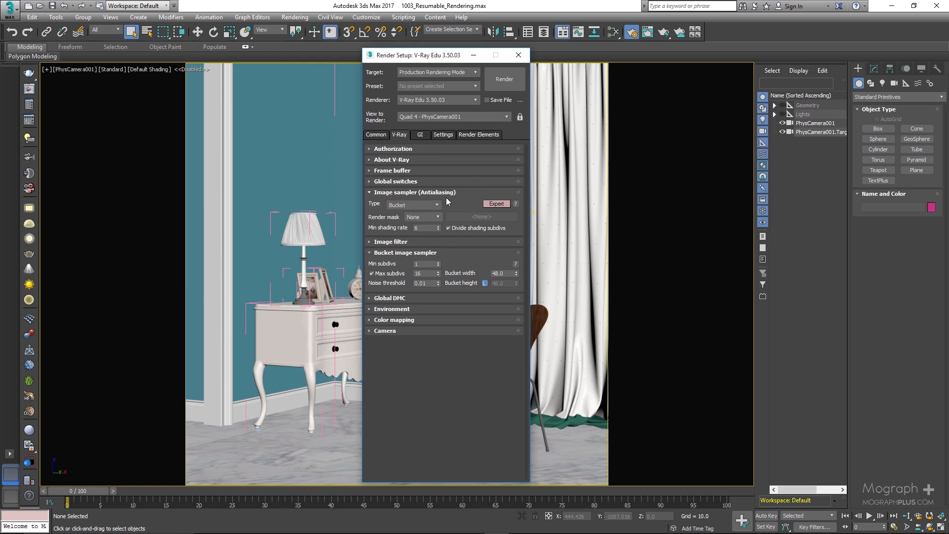
left_click(413, 204)
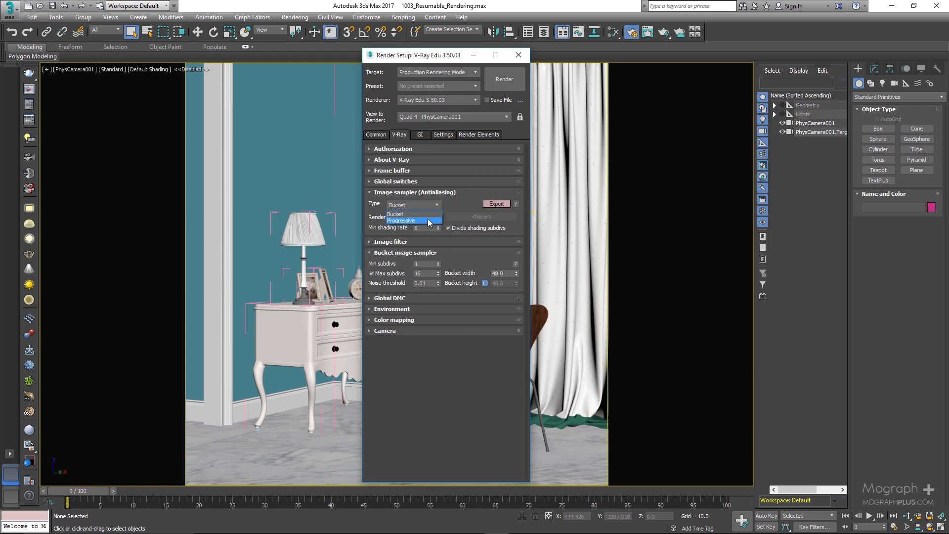
mouse_move(434, 234)
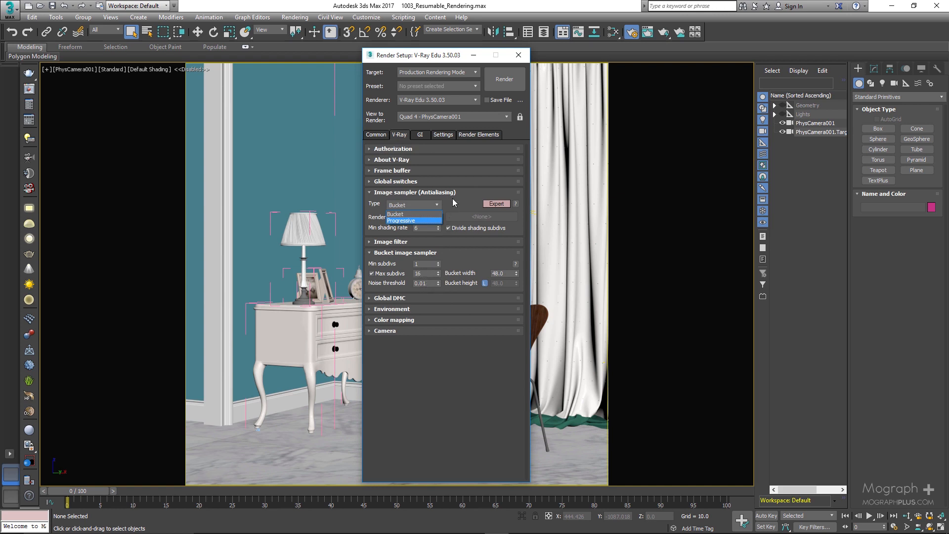
mouse_move(461, 206)
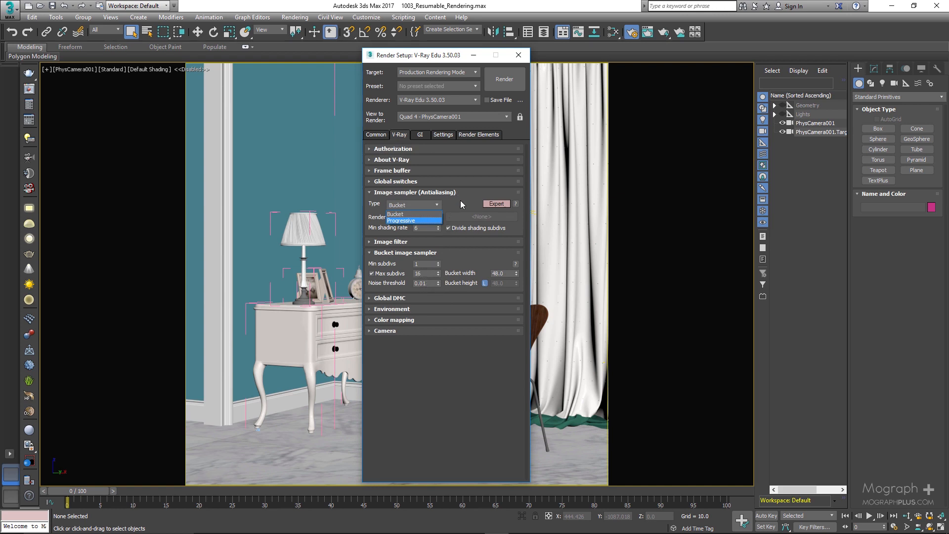
left_click(396, 214)
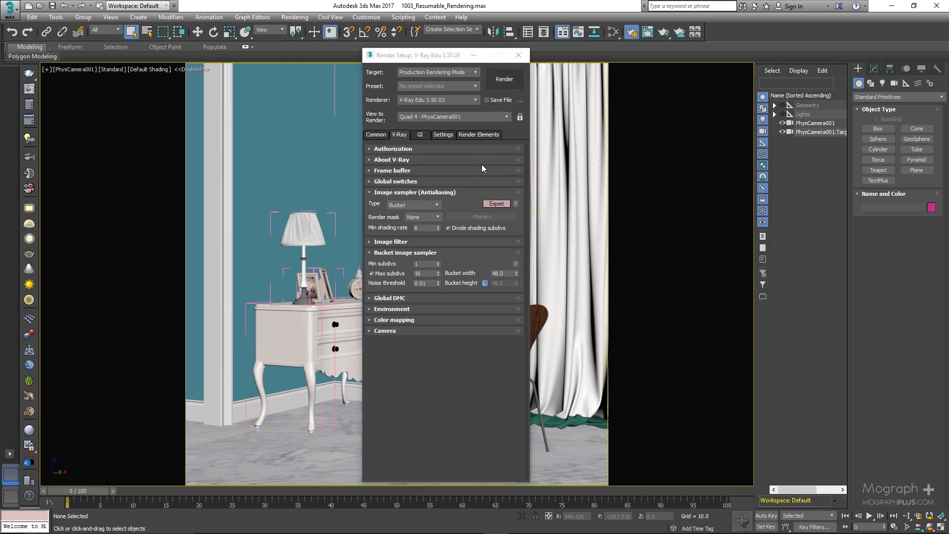
left_click(504, 79)
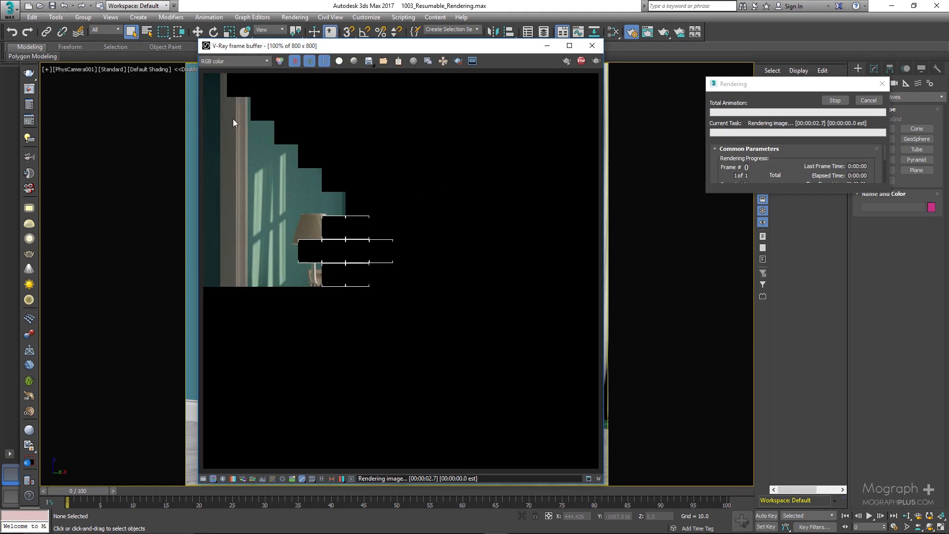
mouse_move(287, 158)
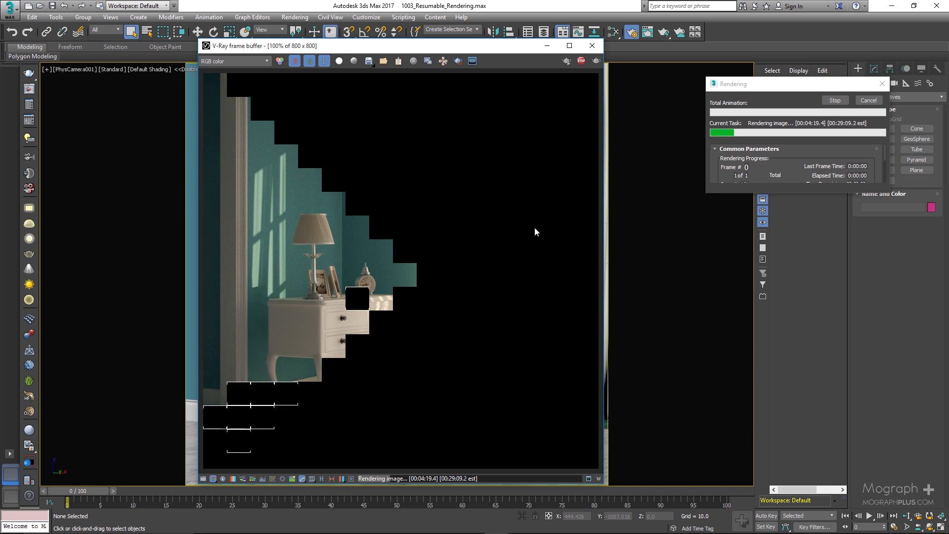
mouse_move(552, 229)
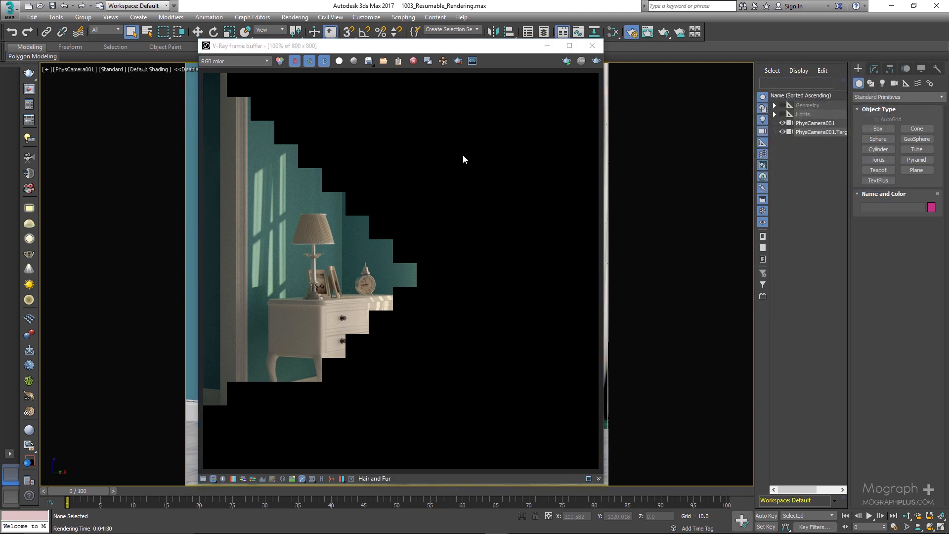
mouse_move(331, 141)
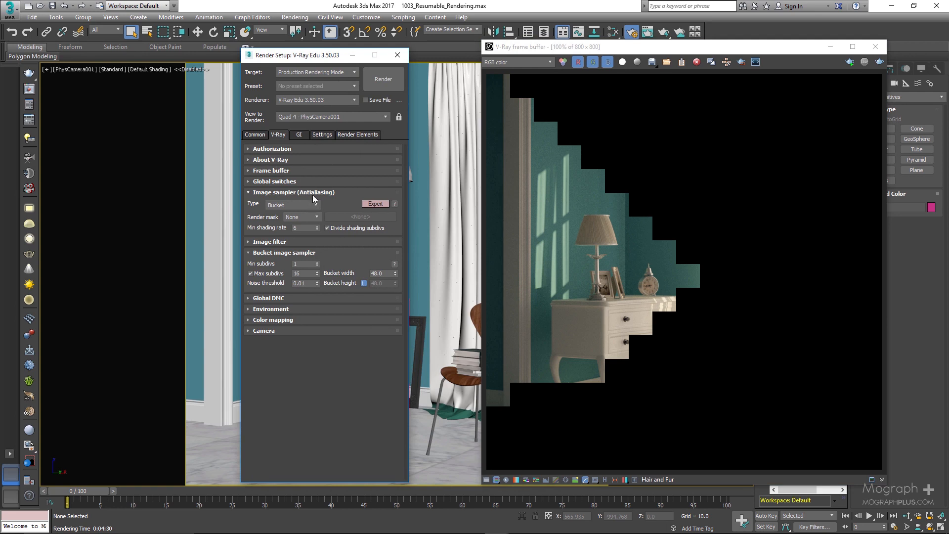
Step: Change the image sampler Type from Bucket to Progressive
left_click(293, 205)
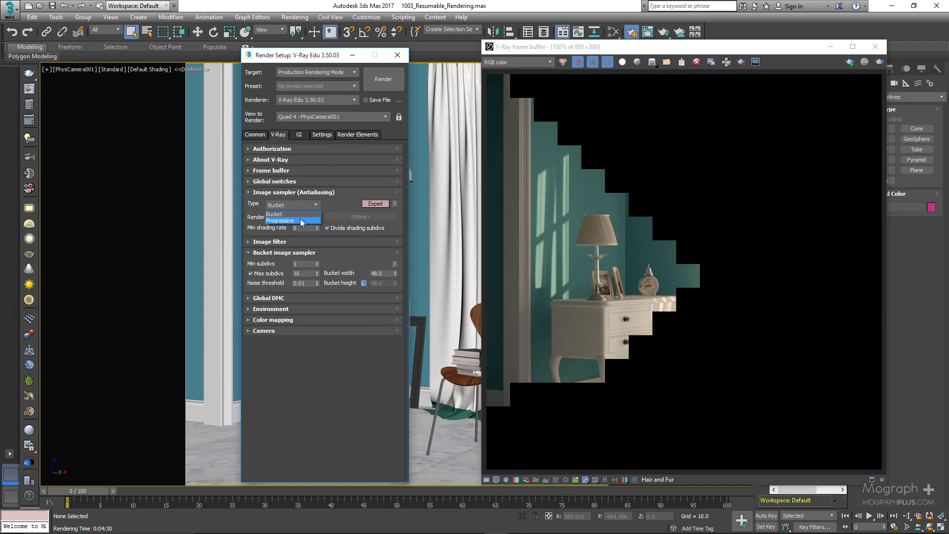
left_click(281, 221)
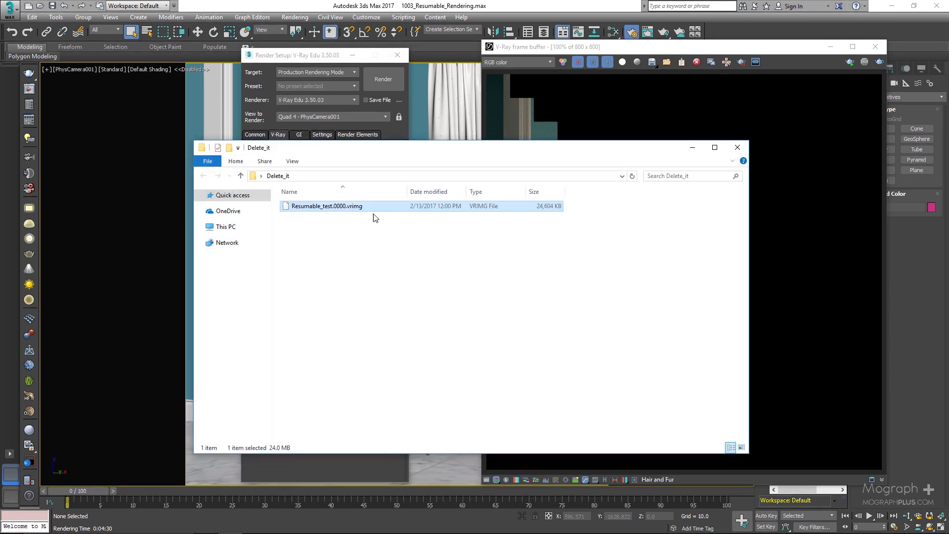
mouse_move(368, 211)
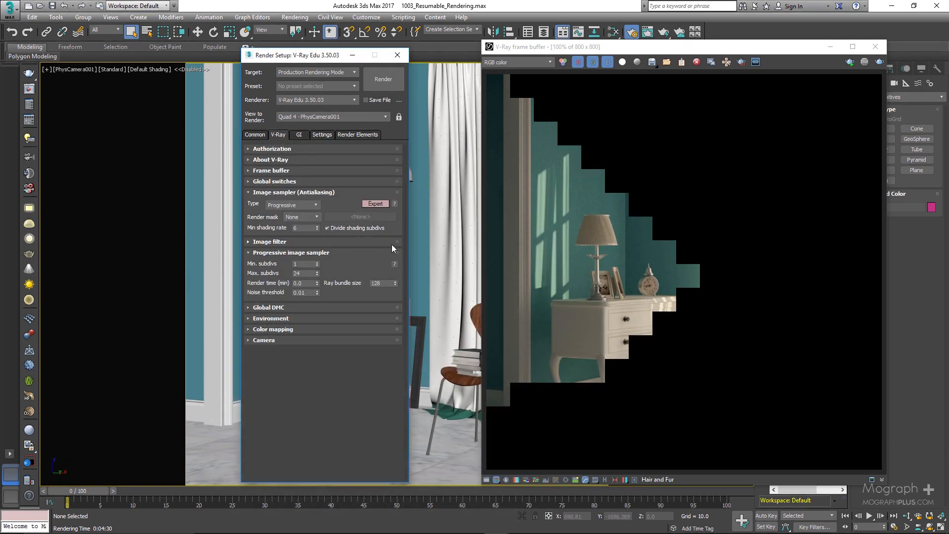
Step: Toggle the sampler via Bucket back to Progressive and set Autosave interval to 5.0 min
left_click(271, 170)
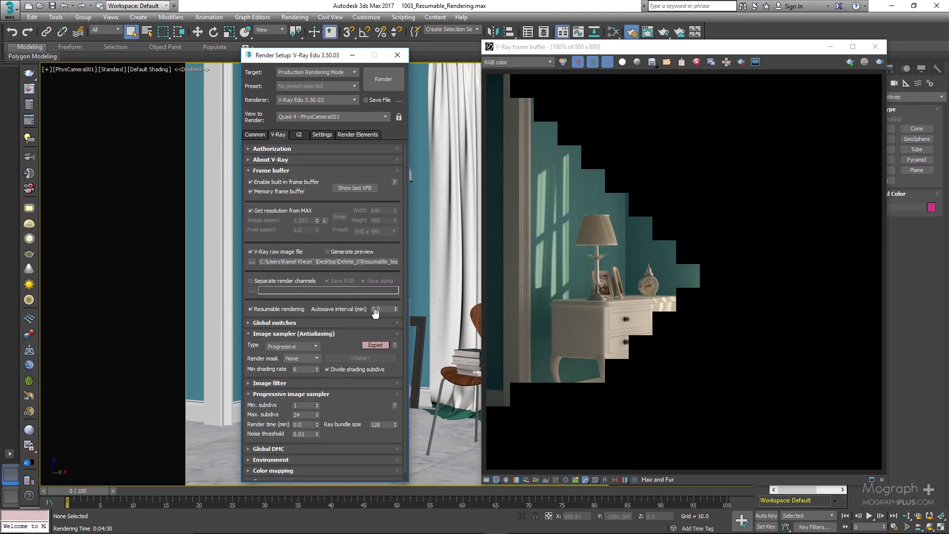
mouse_move(364, 313)
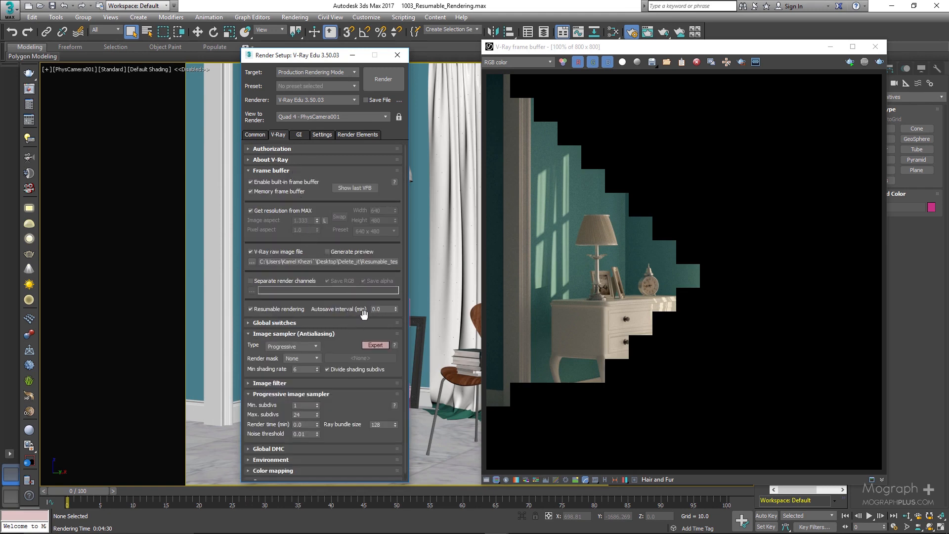
mouse_move(379, 322)
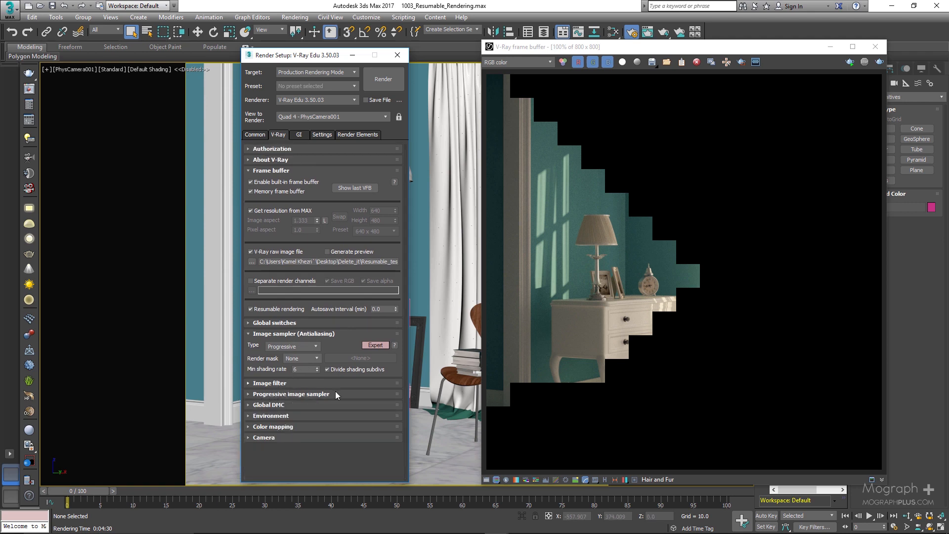
mouse_move(366, 415)
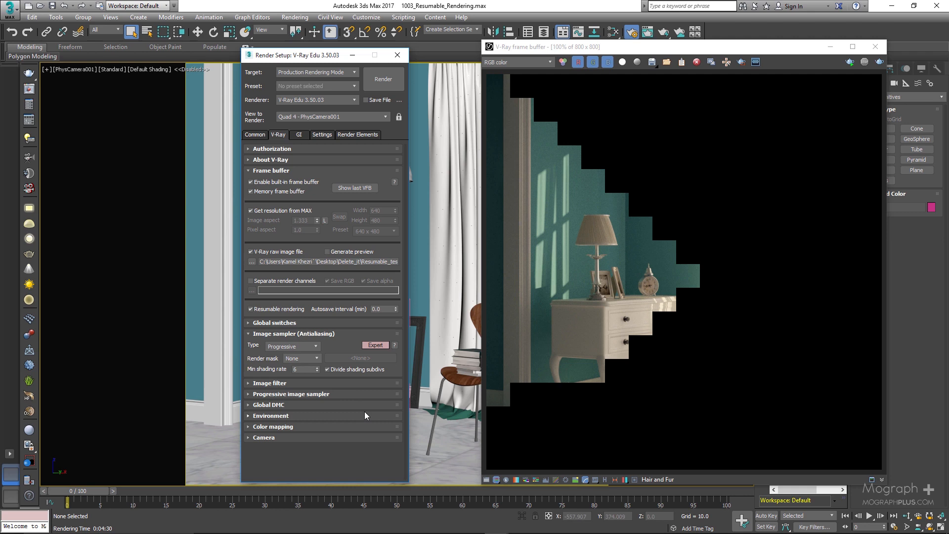
mouse_move(302, 344)
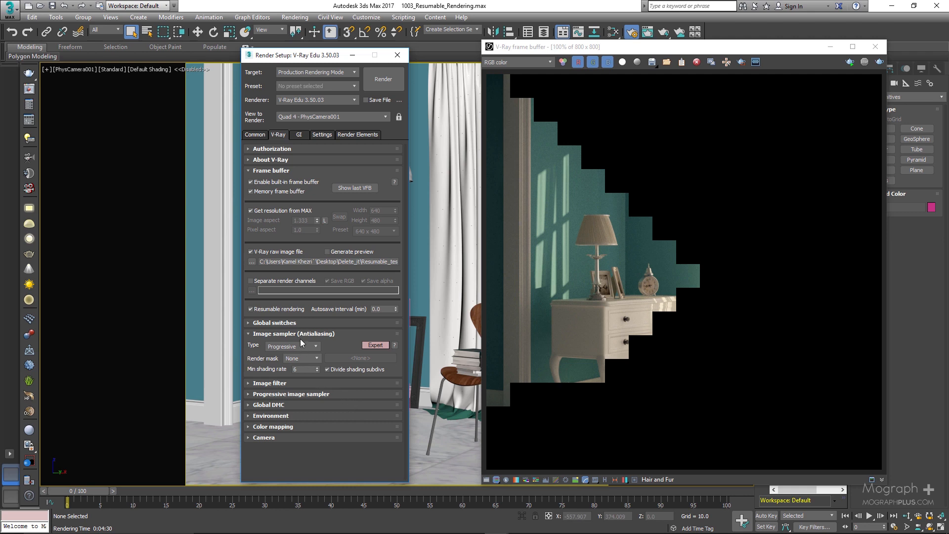
left_click(292, 347)
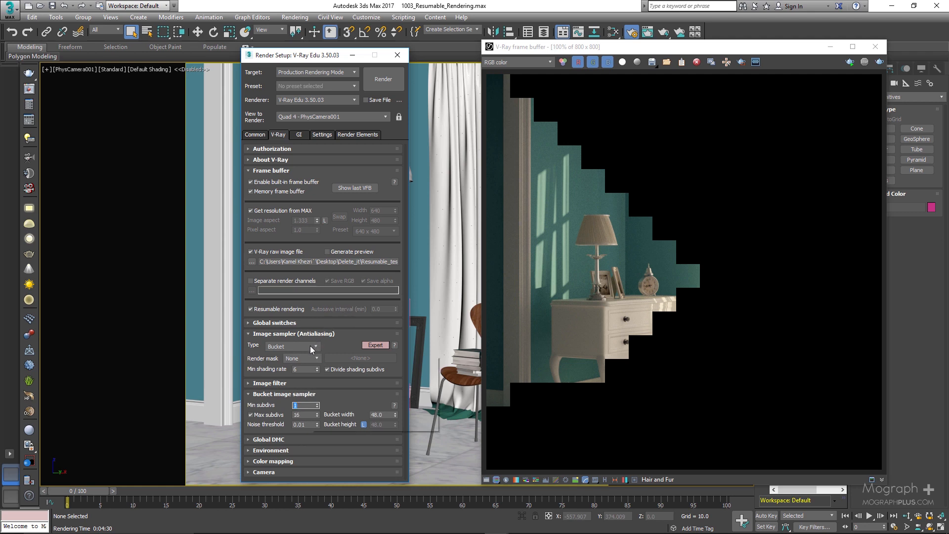
left_click(293, 346)
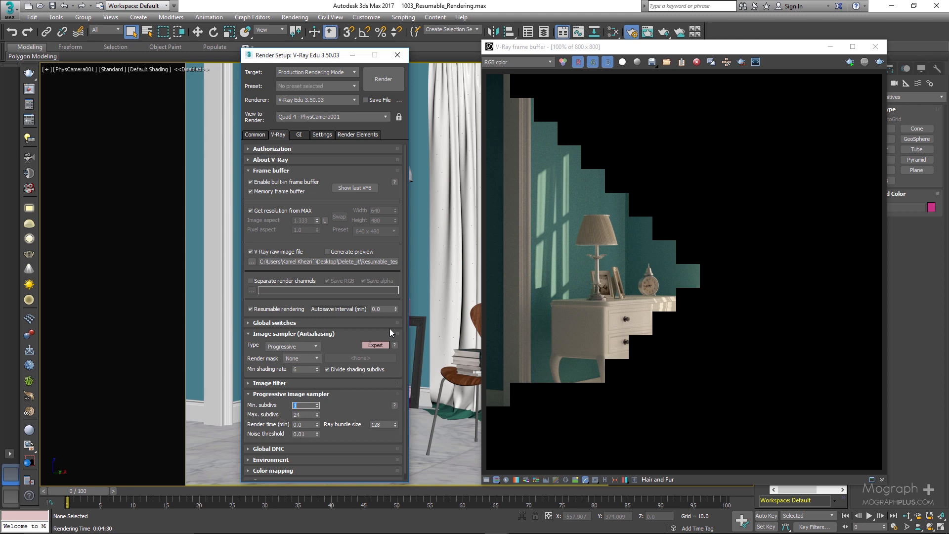
mouse_move(389, 326)
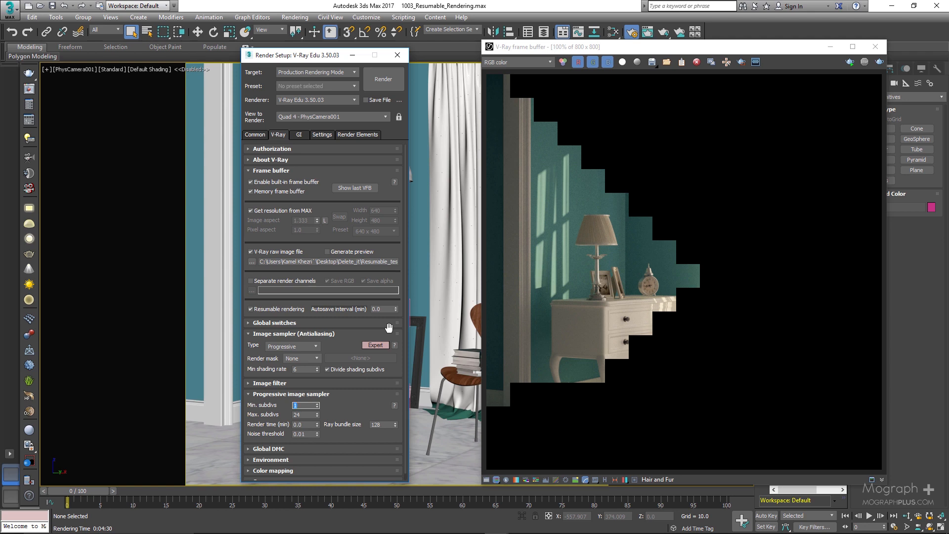
mouse_move(334, 349)
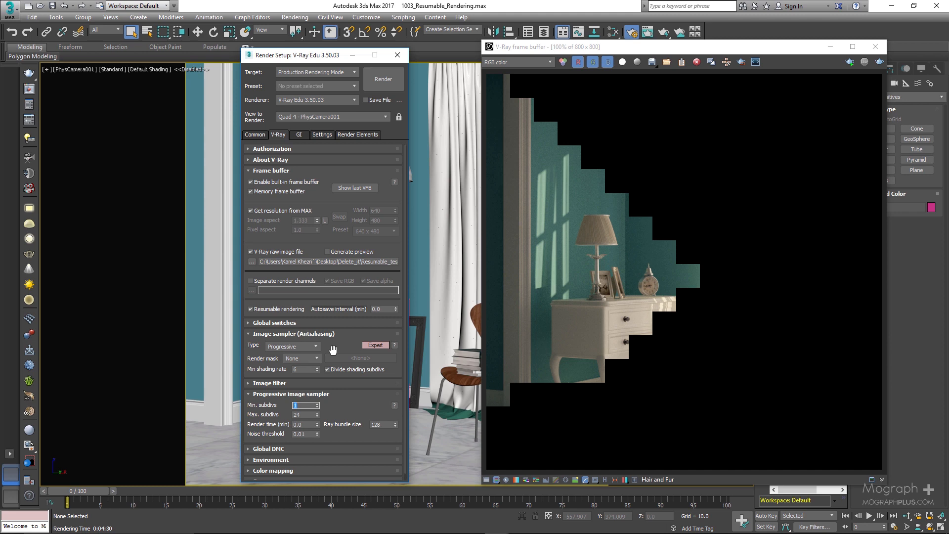
left_click(381, 308)
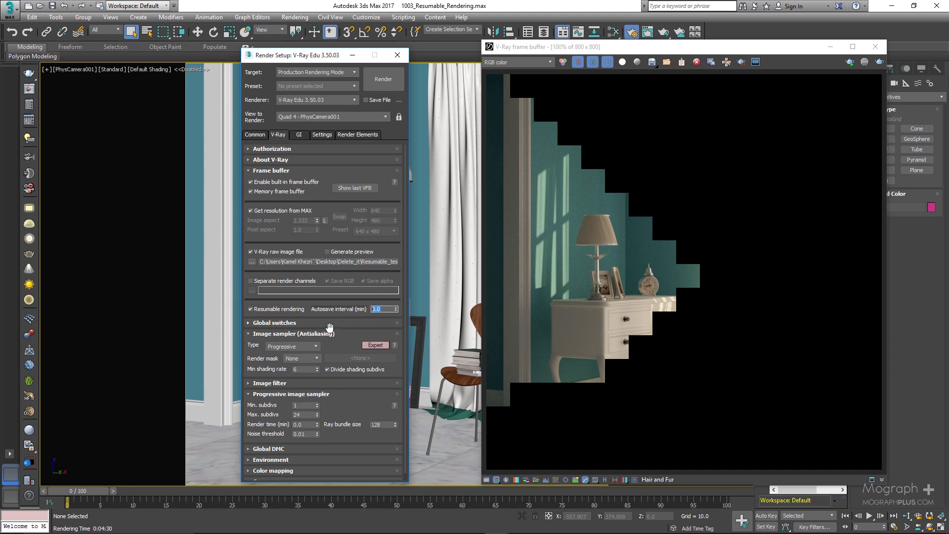
type("5.0")
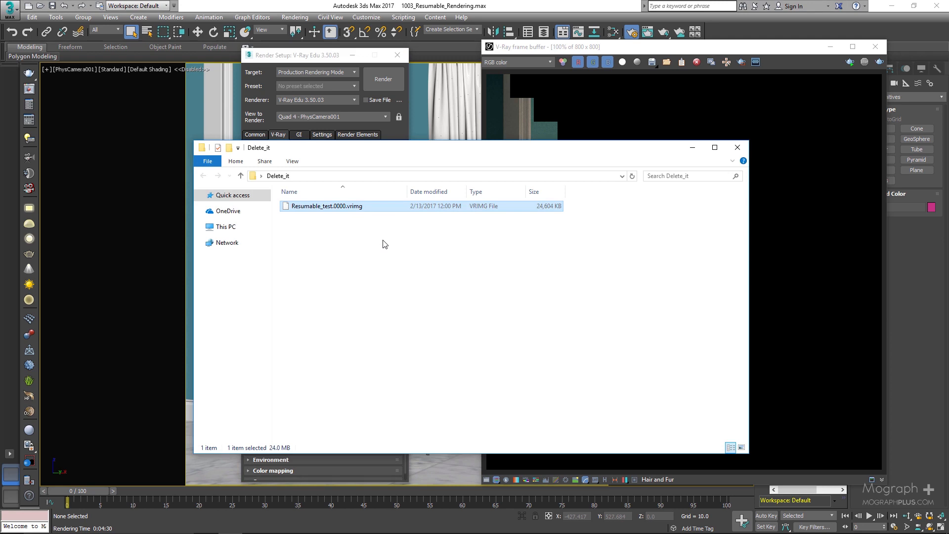
Step: Permanently delete Resumable_test.0000.vrimg and confirm the Delete File dialog
key("Delete")
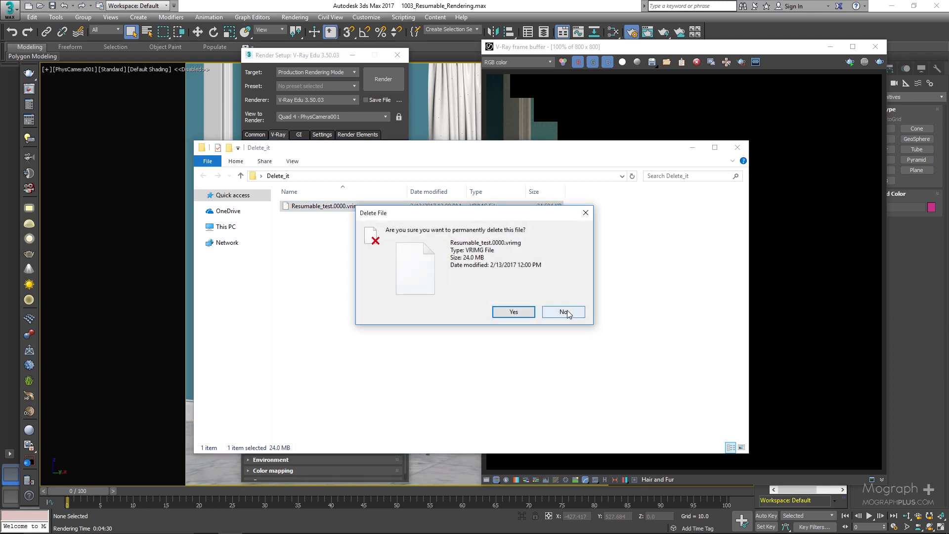
mouse_move(528, 318)
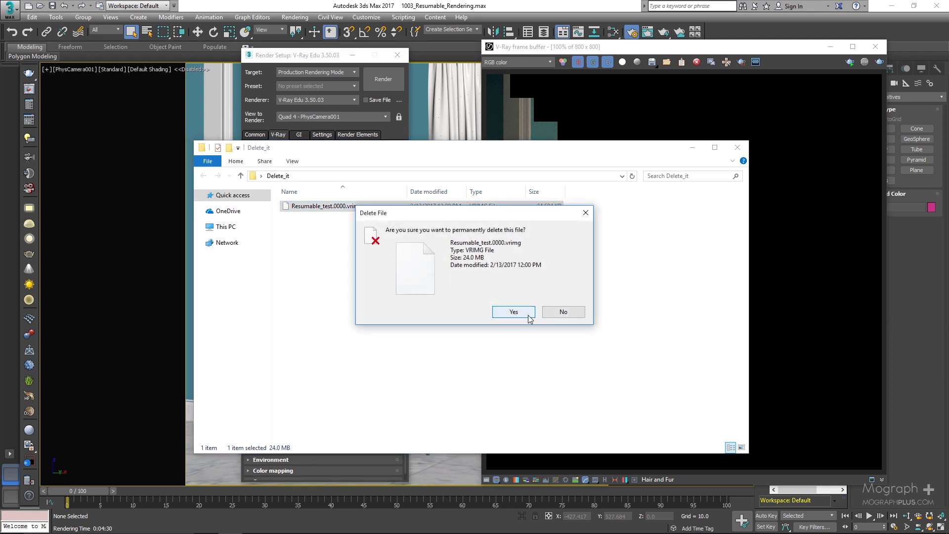
left_click(515, 312)
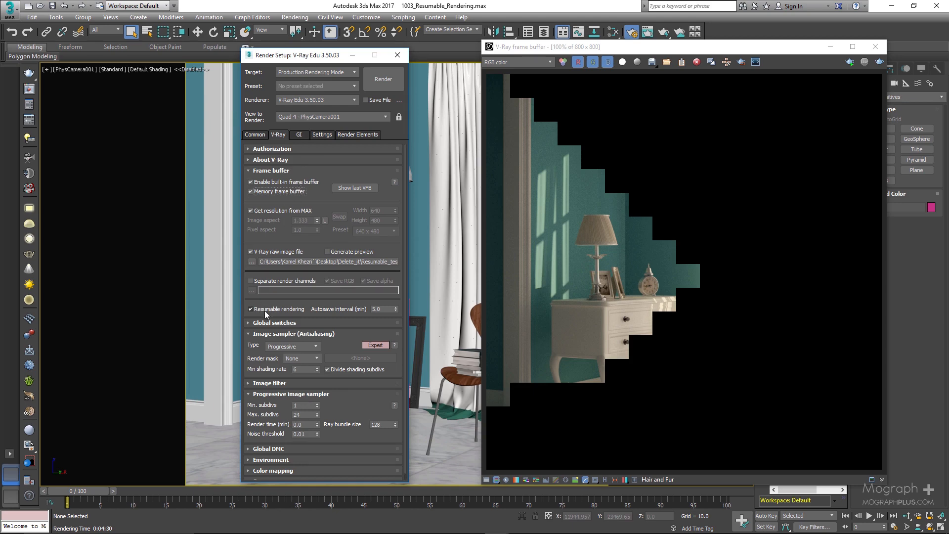
Step: Uncheck Resumable rendering in the V-Ray Frame buffer rollout
left_click(251, 309)
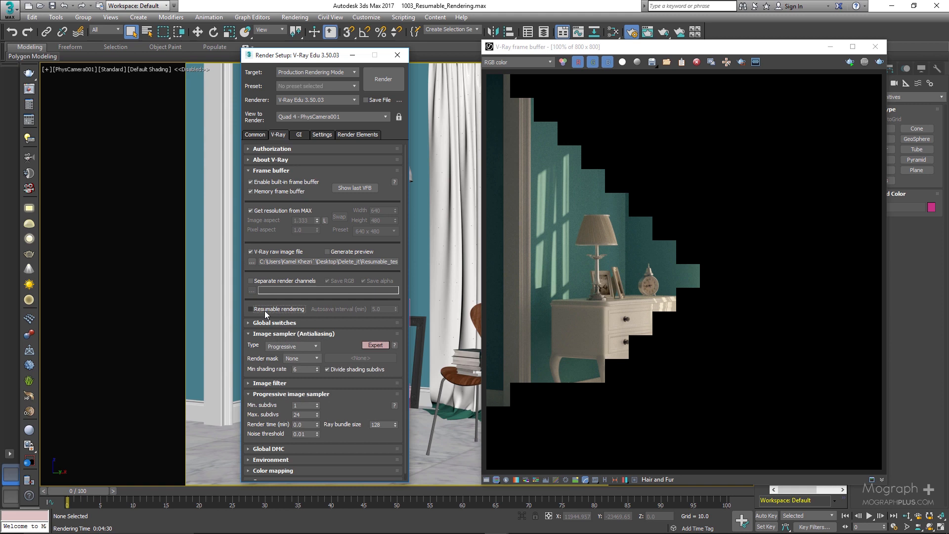
left_click(251, 308)
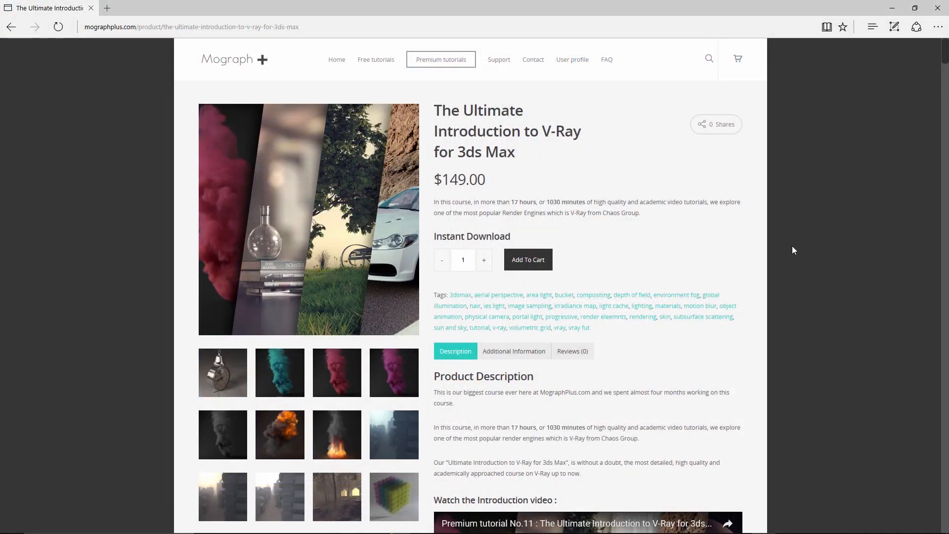
mouse_move(857, 248)
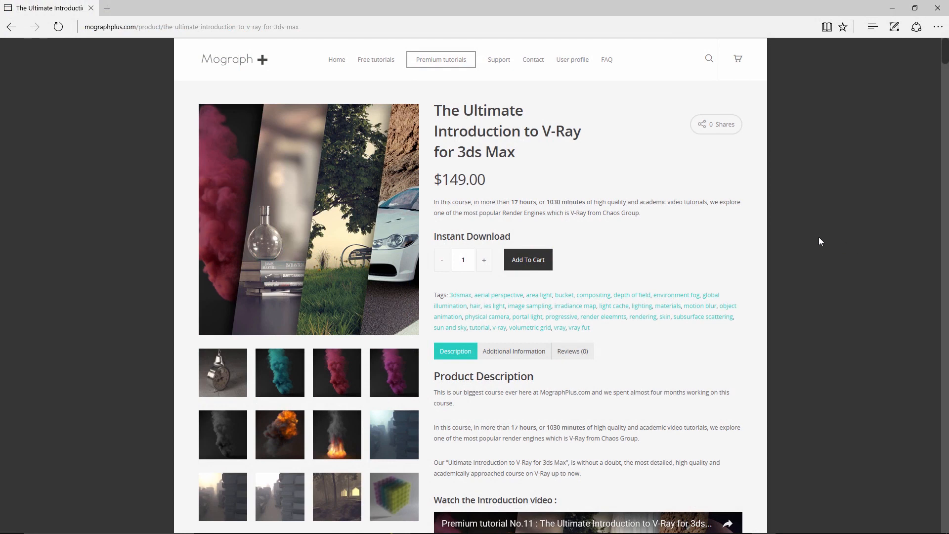
mouse_move(808, 232)
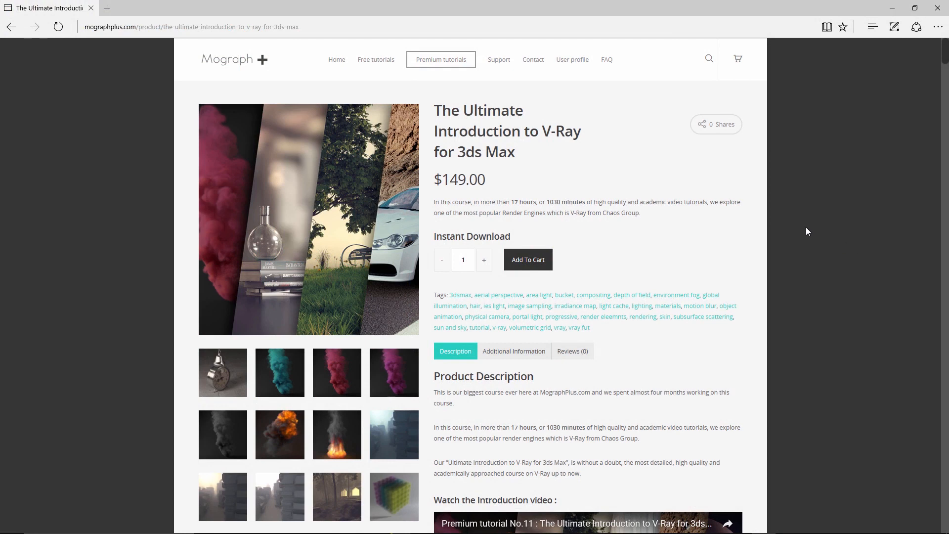
Step: Scroll the Mograph Plus V-Ray course page down to Section 6: Camera
scroll("down", 3)
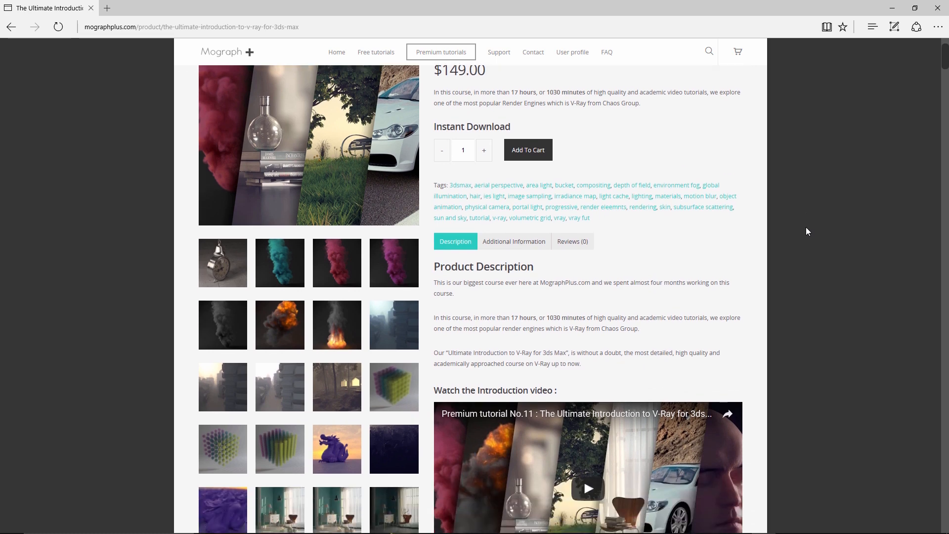
scroll("down", 3)
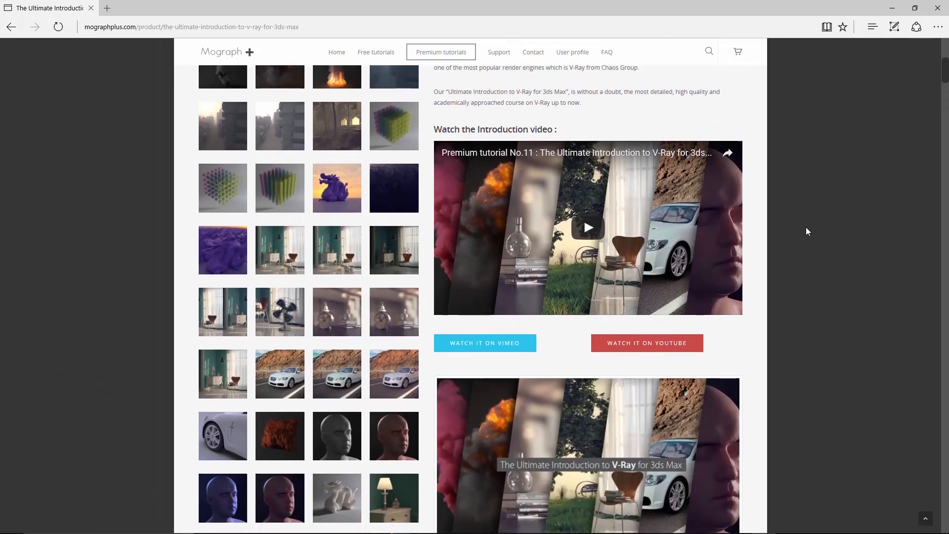
scroll("down", 3)
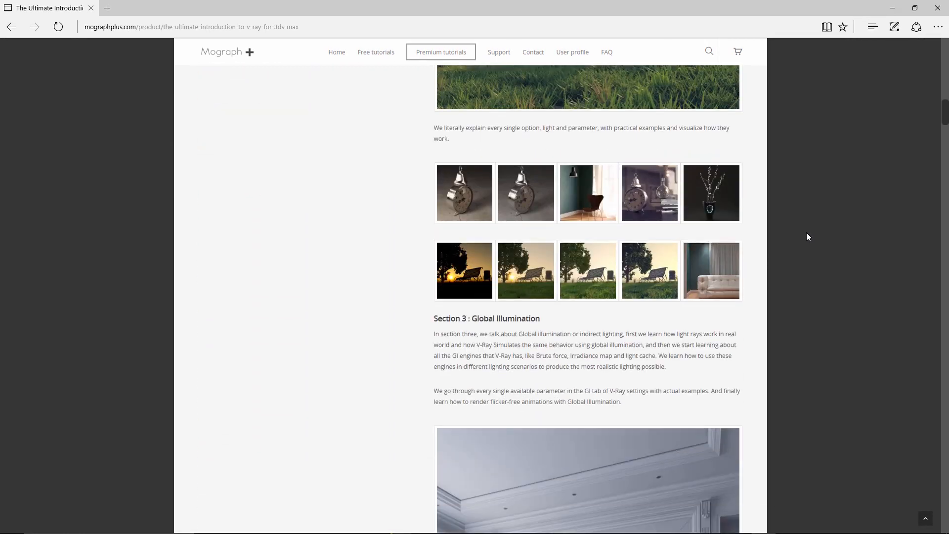
scroll("down", 3)
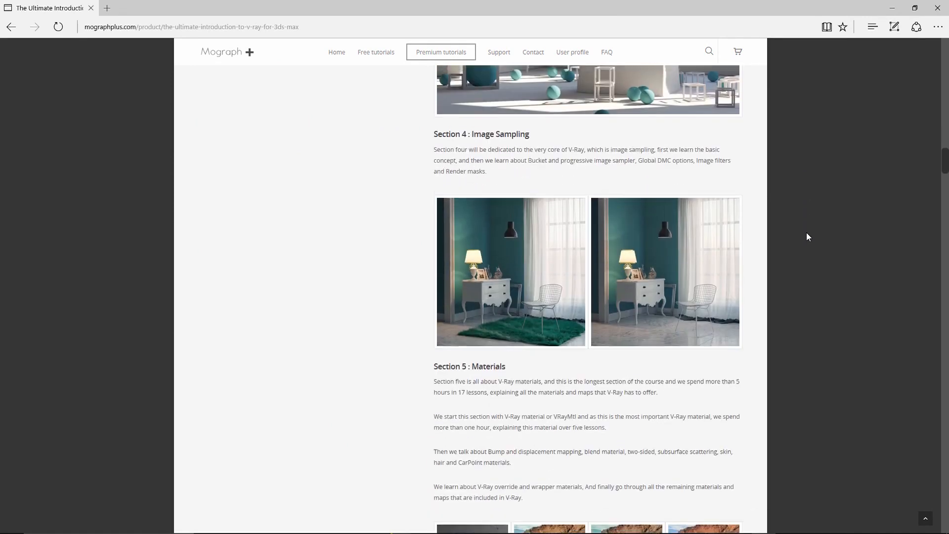
scroll("down", 3)
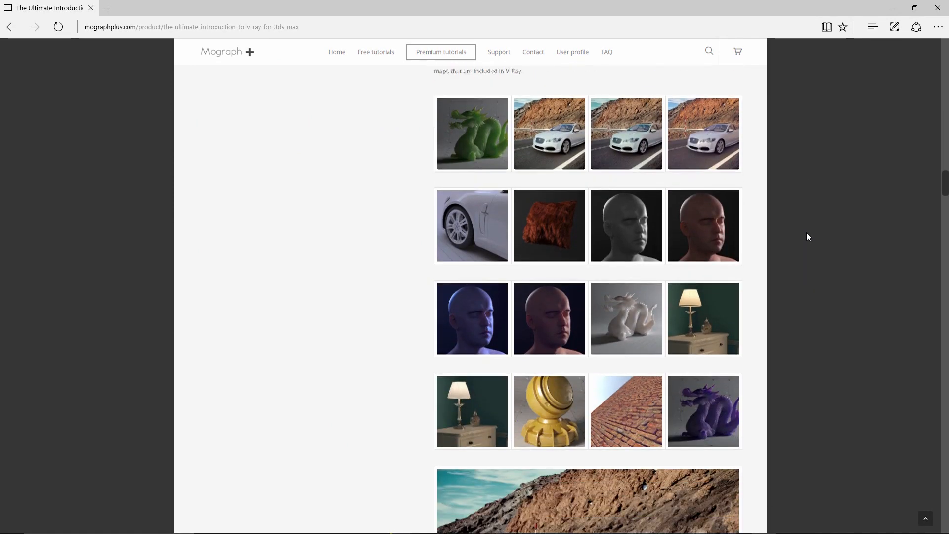
scroll("down", 3)
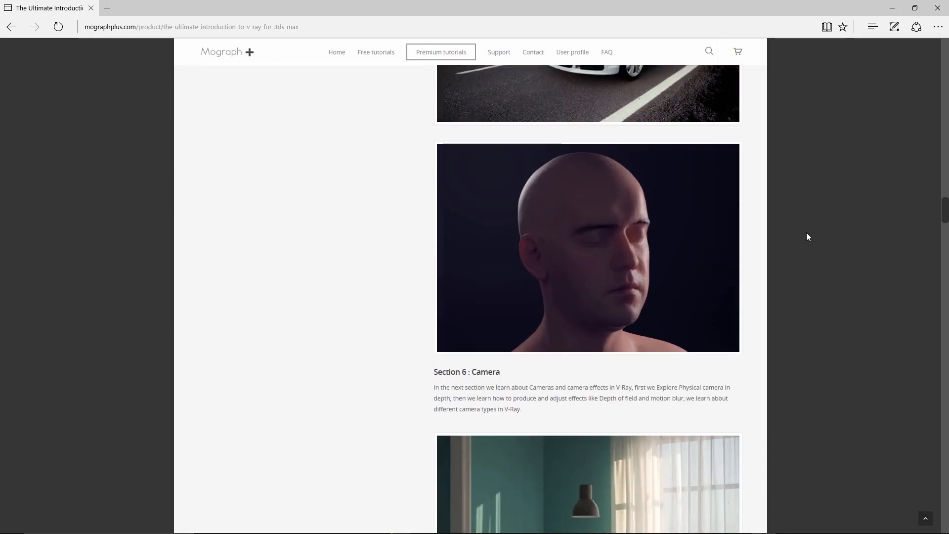